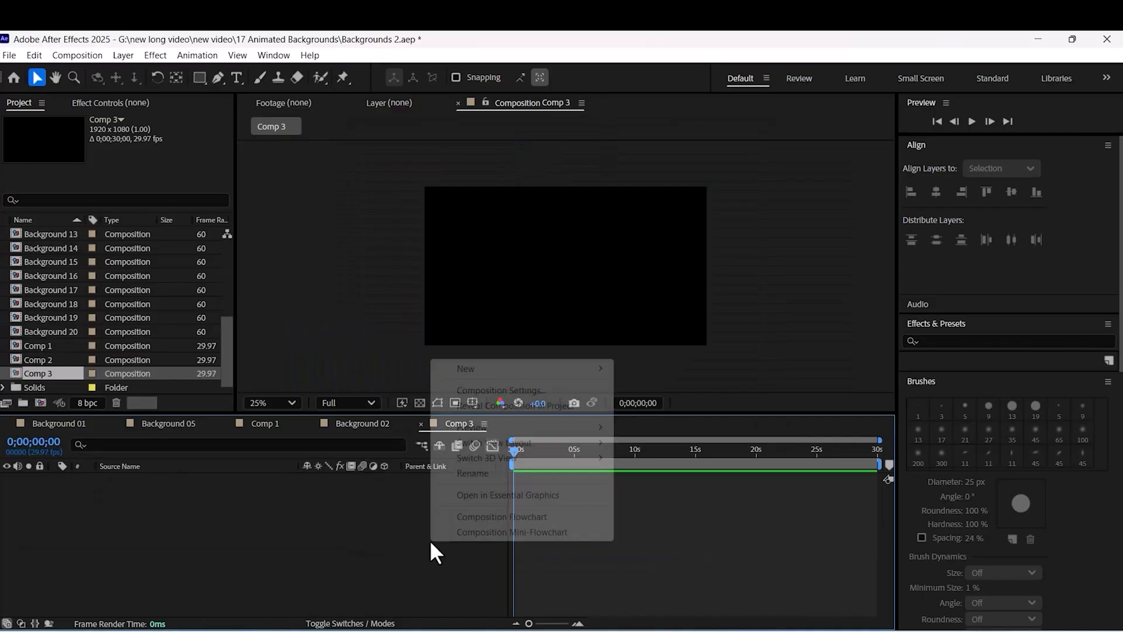
{"action": "mouse_move", "coordinate": [465, 368]}
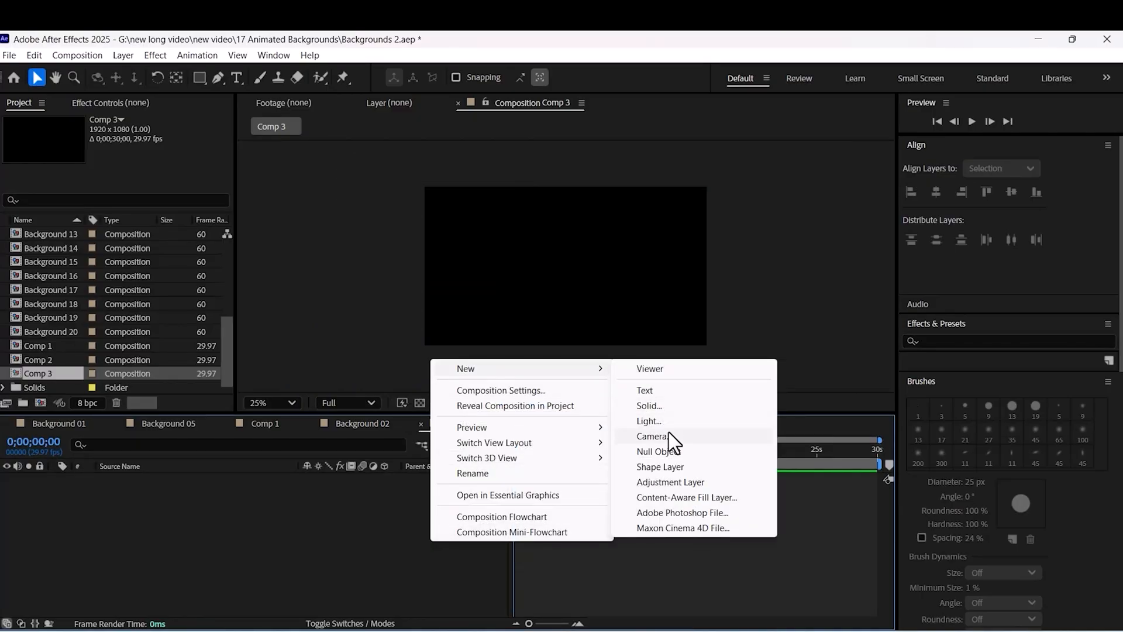
- Create a comp-sized dark purple solid as Comp 3's background layer
{"action": "left_click", "coordinate": [648, 406]}
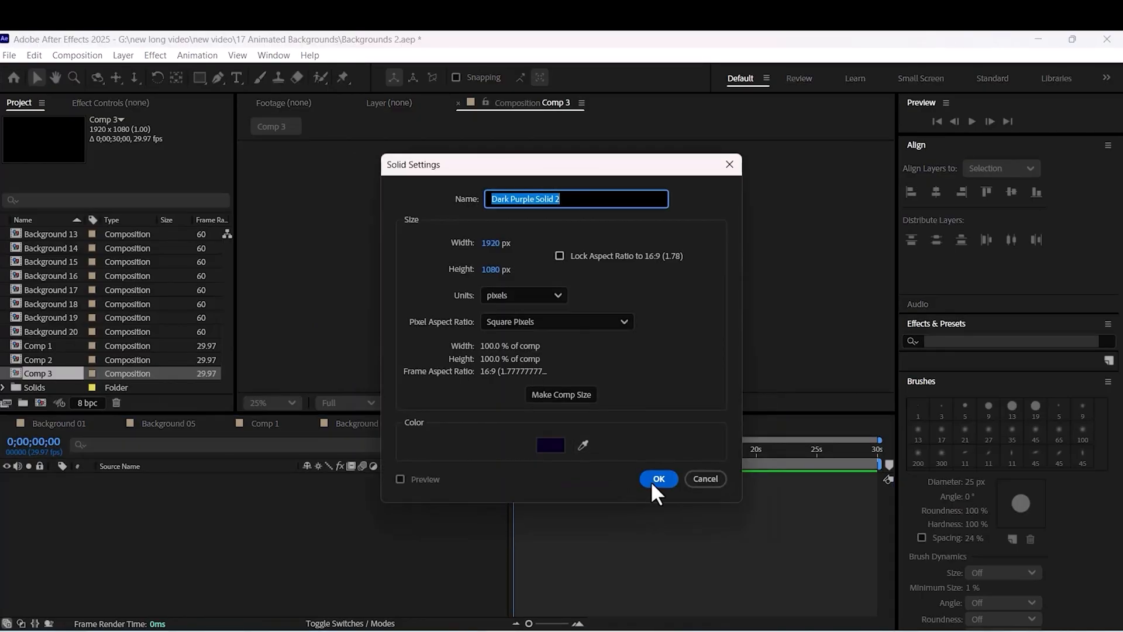
{"action": "left_click", "coordinate": [657, 479]}
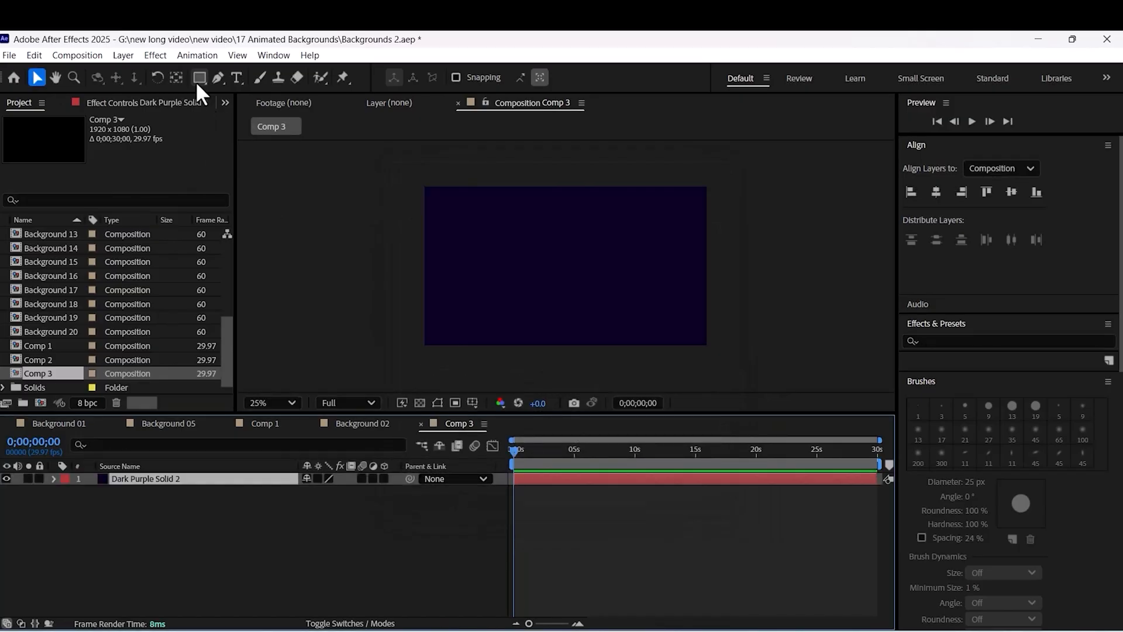
- Draw a large white ellipse with the Ellipse Tool and apply 4-Color Gradient
{"action": "left_click", "coordinate": [199, 78]}
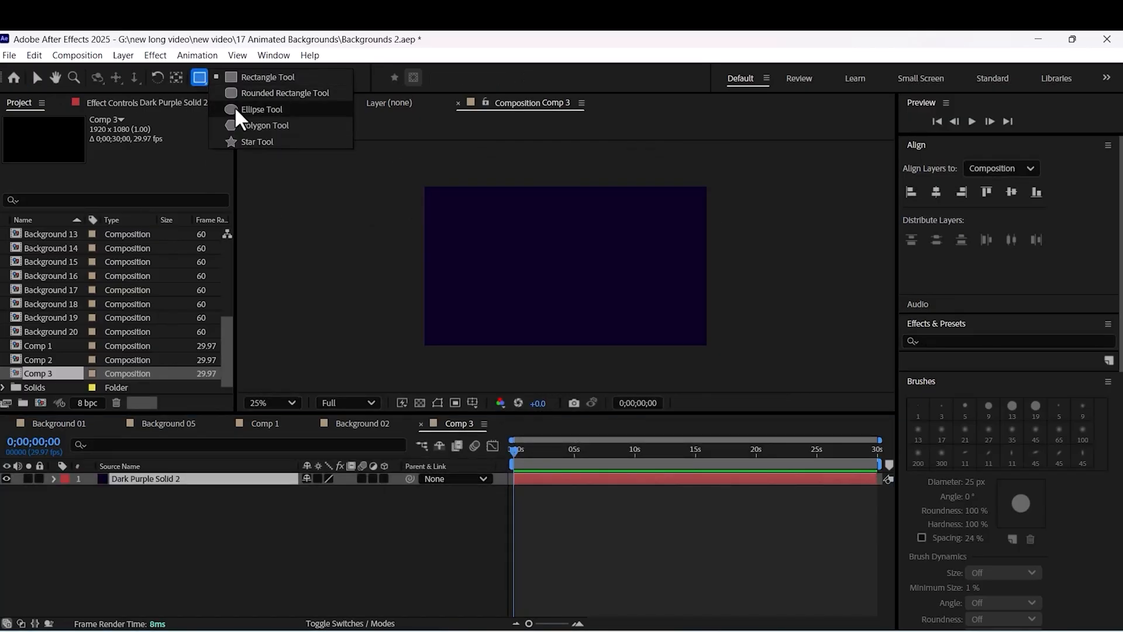
{"action": "left_click", "coordinate": [261, 109]}
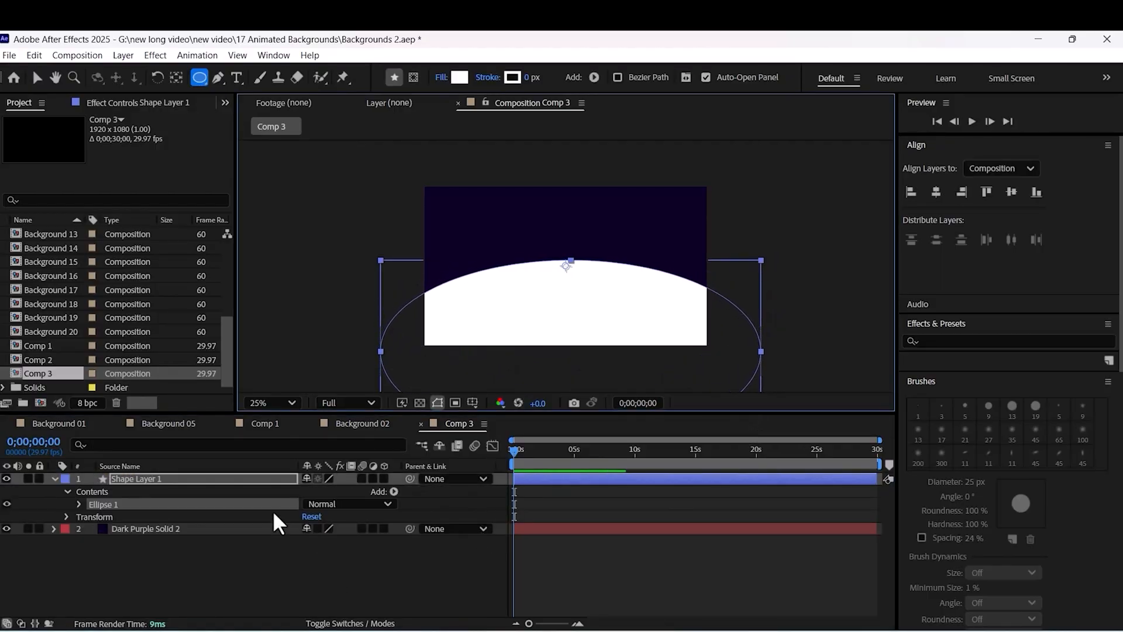
{"action": "left_click", "coordinate": [136, 478]}
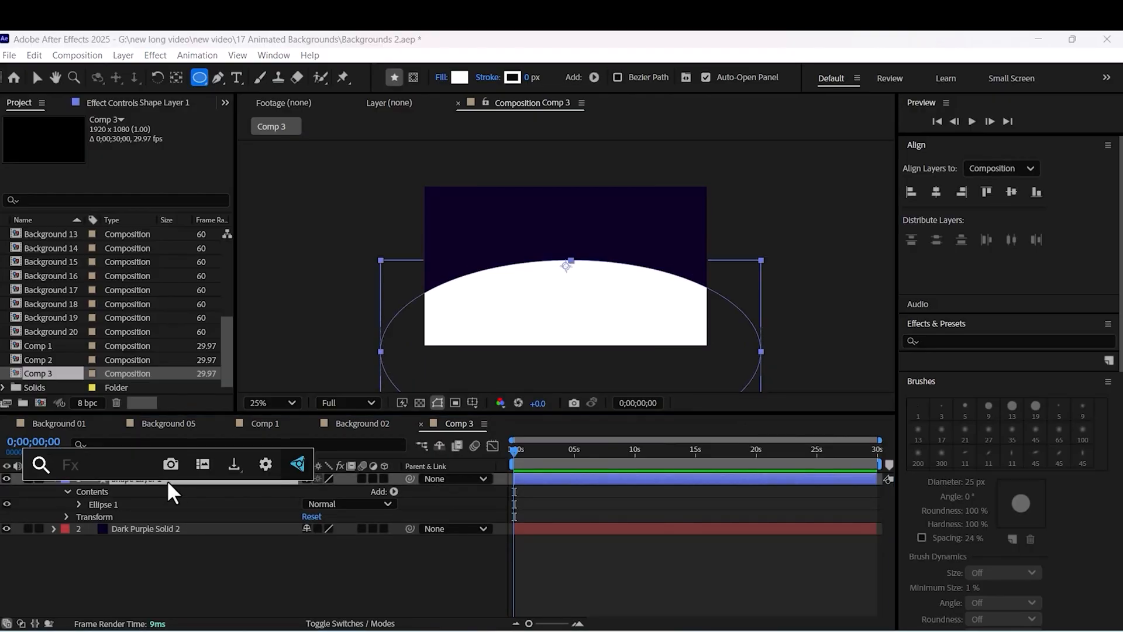
{"action": "type", "text": "4"}
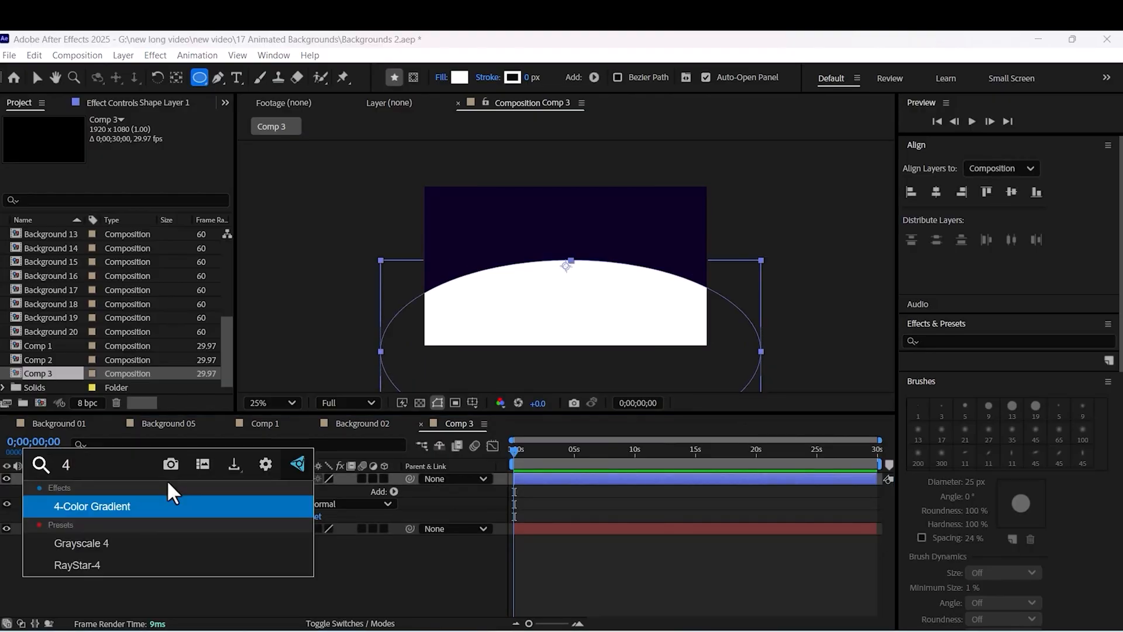
{"action": "double_click", "coordinate": [91, 505]}
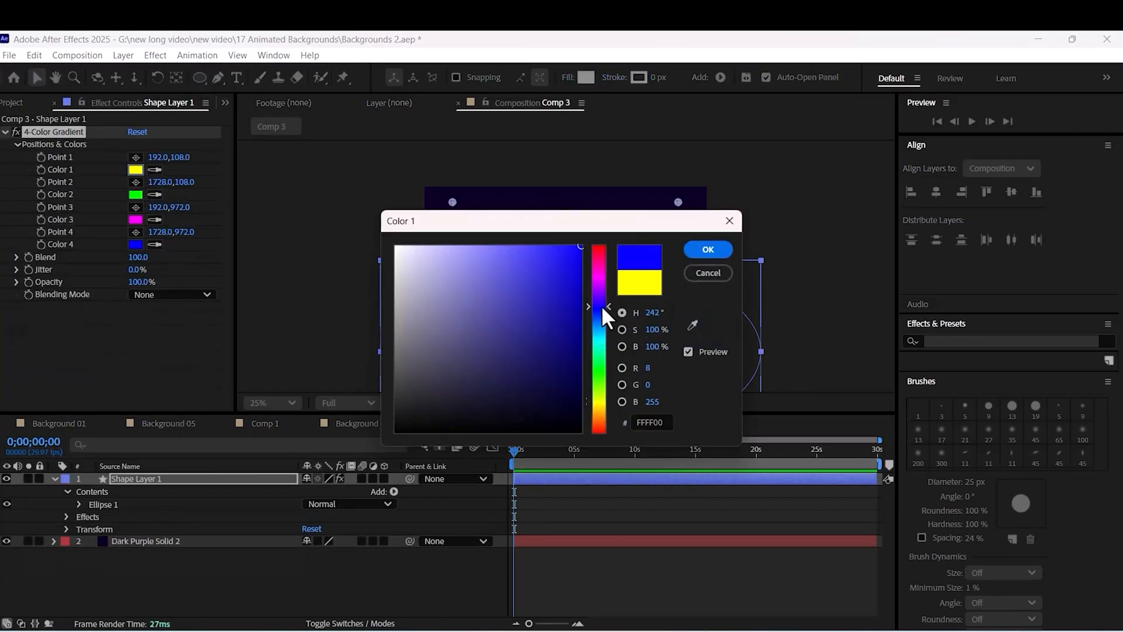
- Set the gradient colours to dark blue, dark navy and white
{"action": "left_click", "coordinate": [536, 332]}
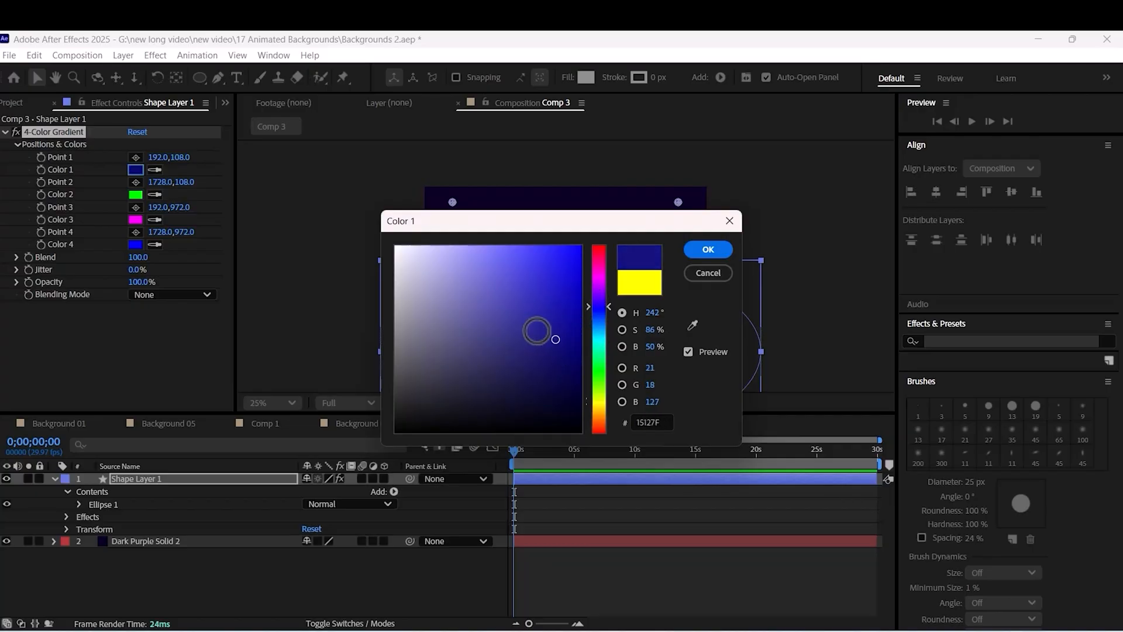
{"action": "left_click", "coordinate": [706, 250]}
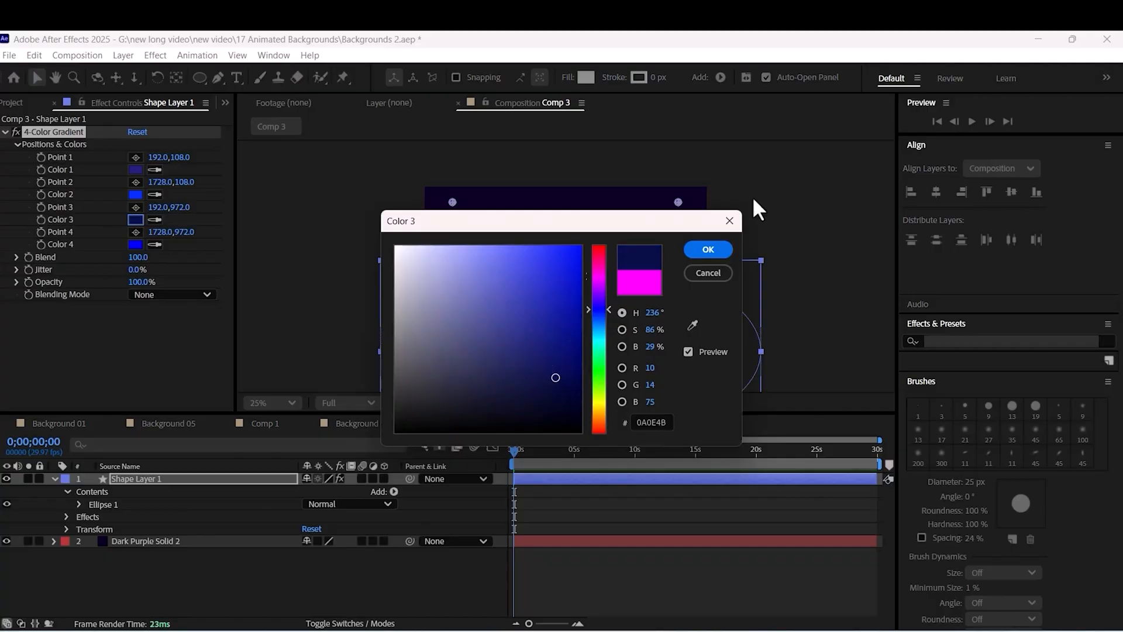
{"action": "left_click", "coordinate": [706, 249]}
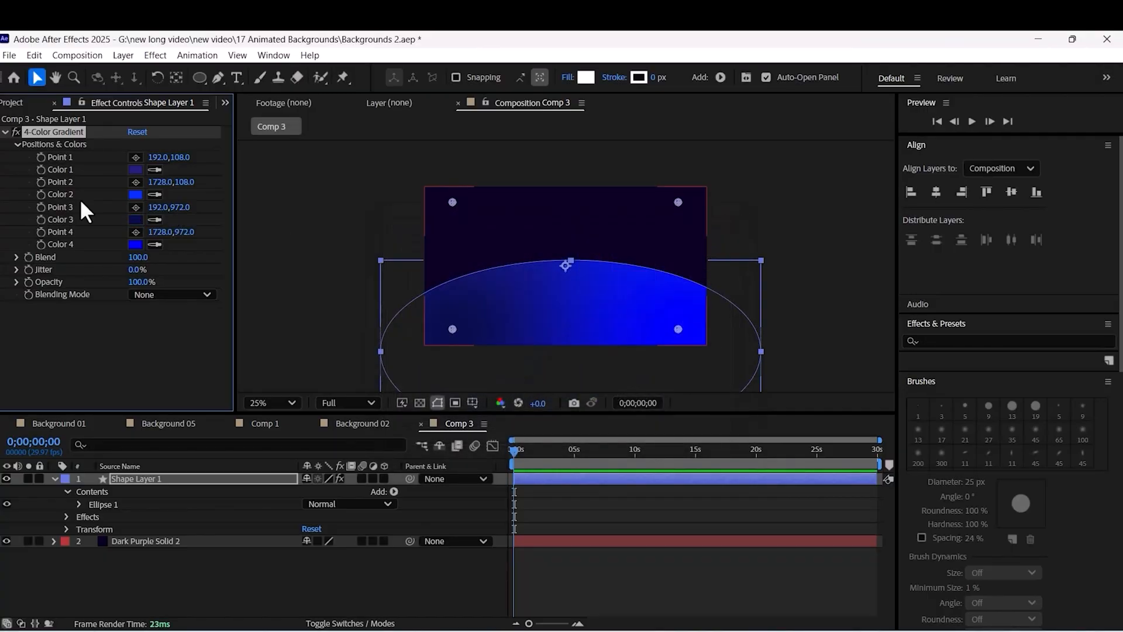
{"action": "left_click", "coordinate": [135, 243]}
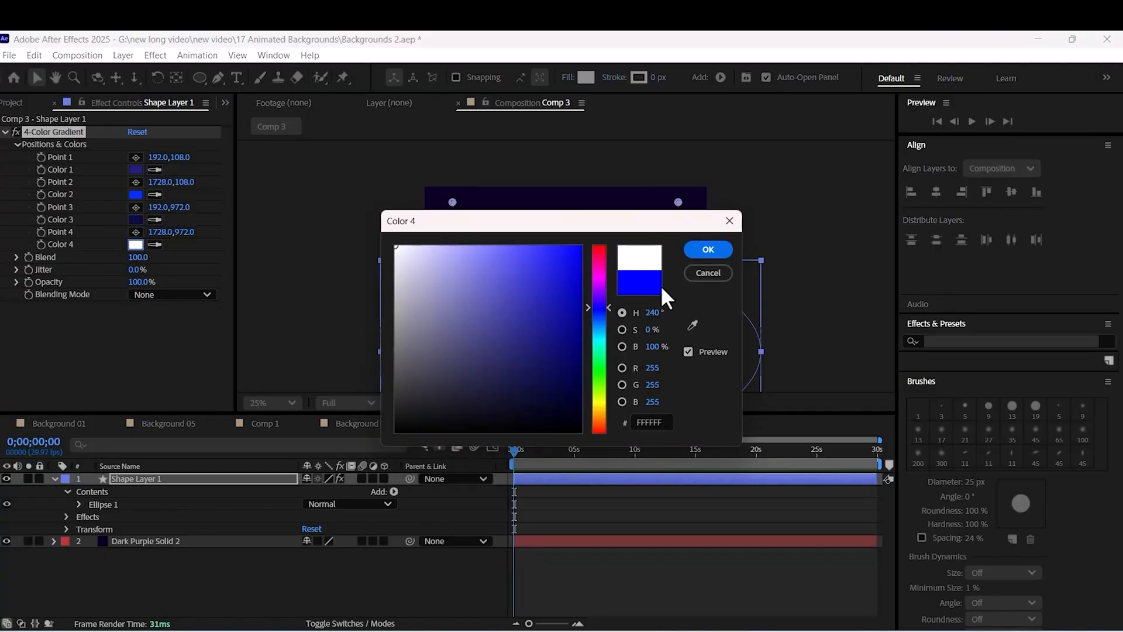
{"action": "left_click", "coordinate": [706, 249]}
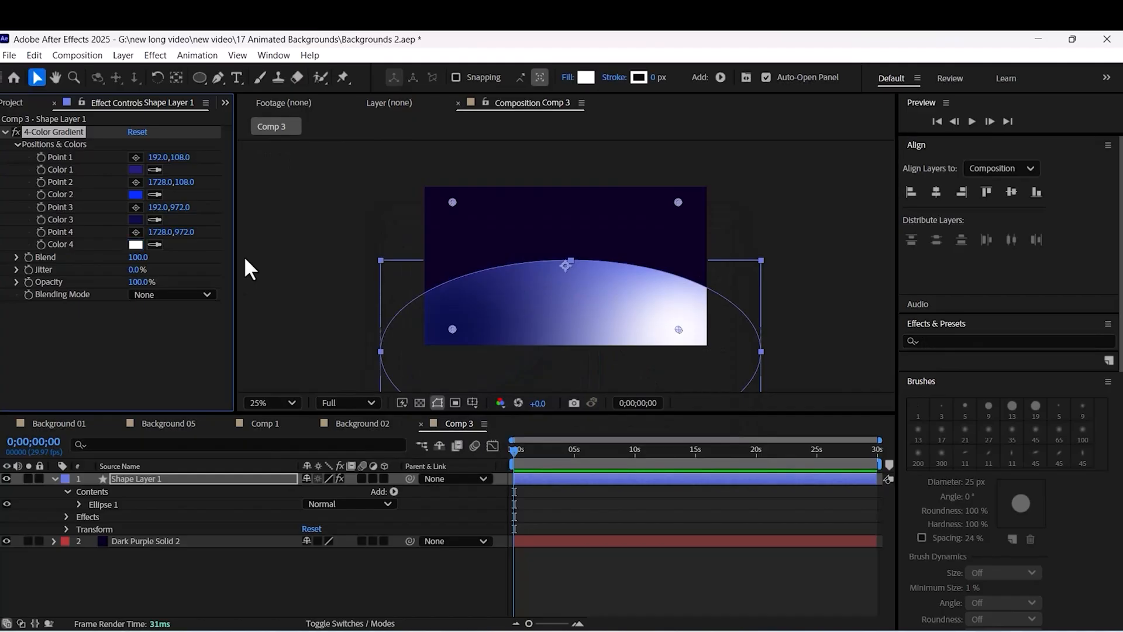
- Shift the third gradient colour's hue to purple
{"action": "left_click", "coordinate": [135, 219]}
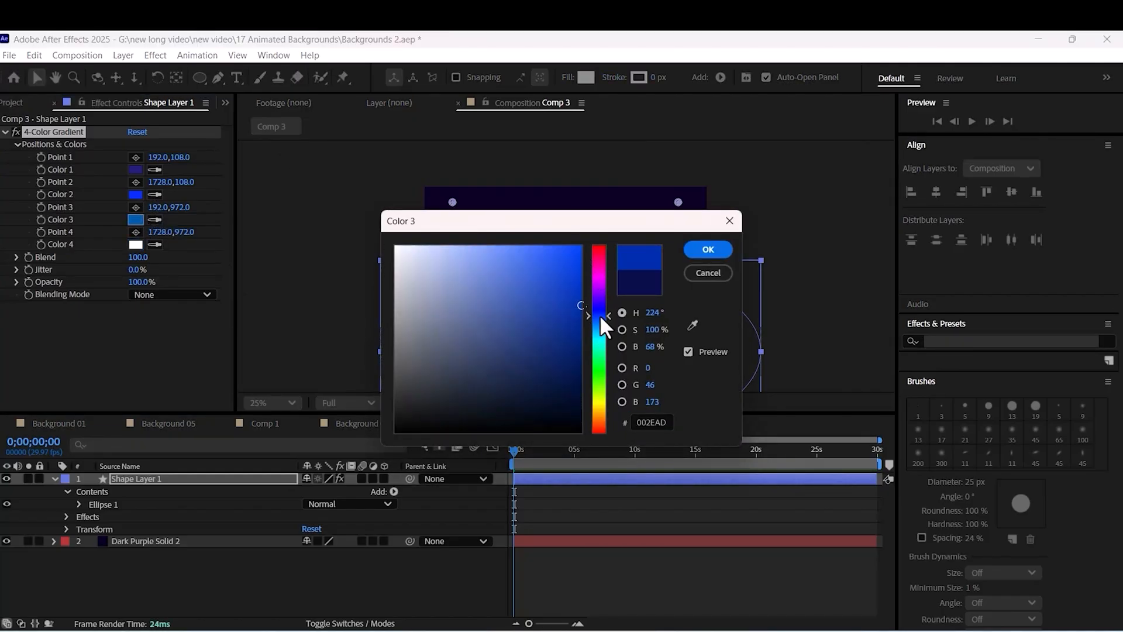
{"action": "left_click", "coordinate": [569, 316]}
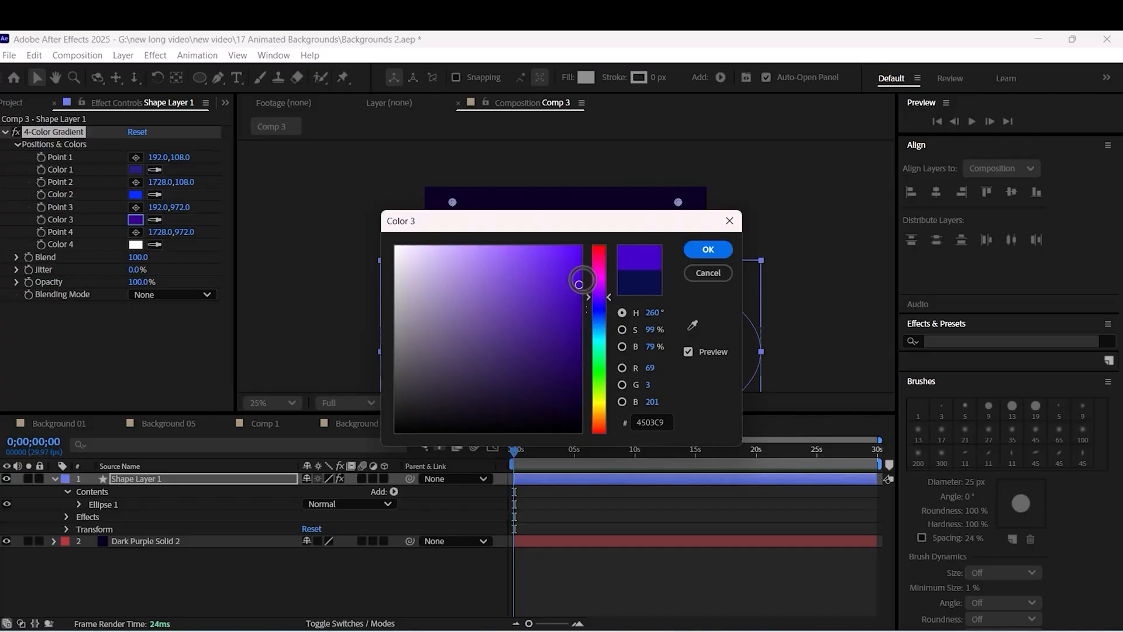
{"action": "left_click", "coordinate": [706, 250]}
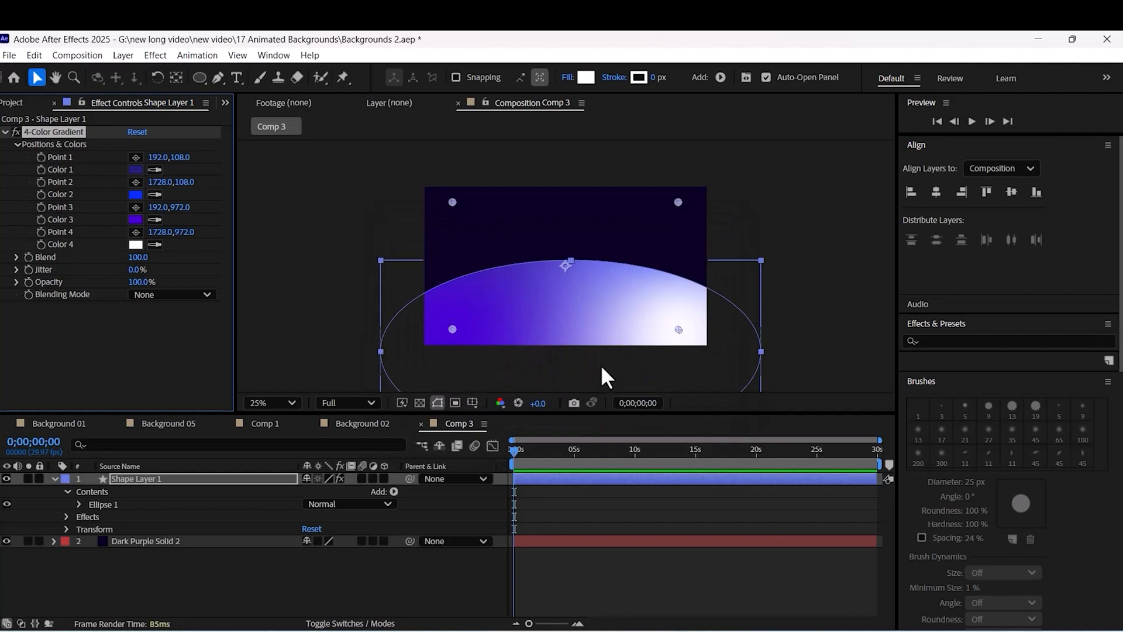
- Drag the purple point below the bottom centre and the white point to the right edge
{"action": "left_click_drag", "start_coordinate": [677, 329], "coordinate": [720, 277]}
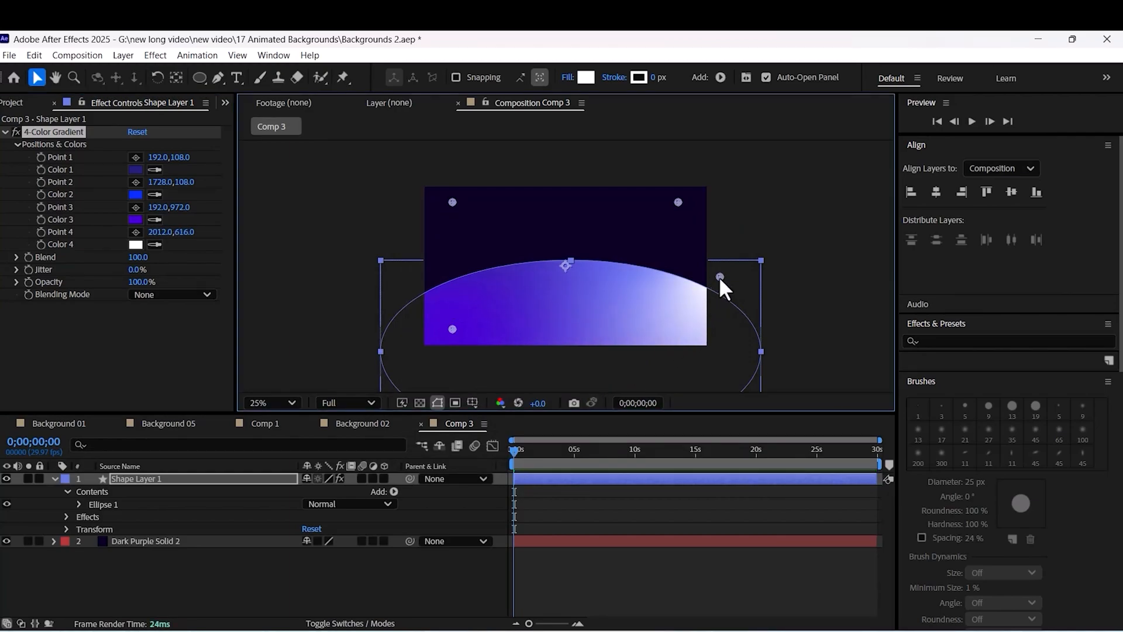
{"action": "left_click_drag", "start_coordinate": [720, 278], "coordinate": [557, 319]}
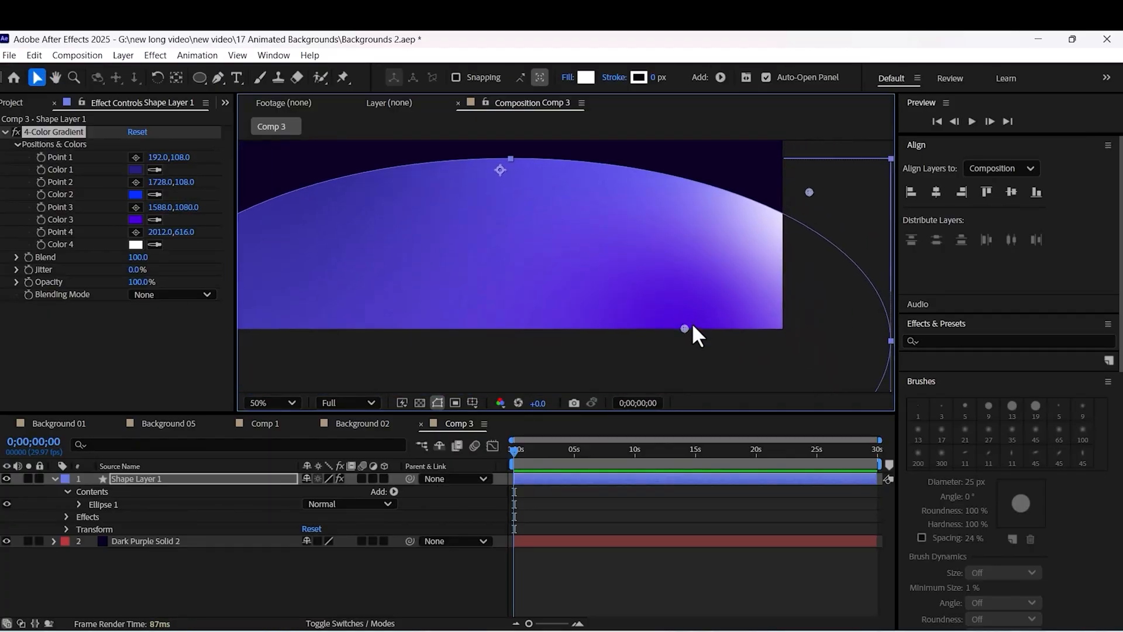
{"action": "left_click_drag", "start_coordinate": [684, 328], "coordinate": [376, 292]}
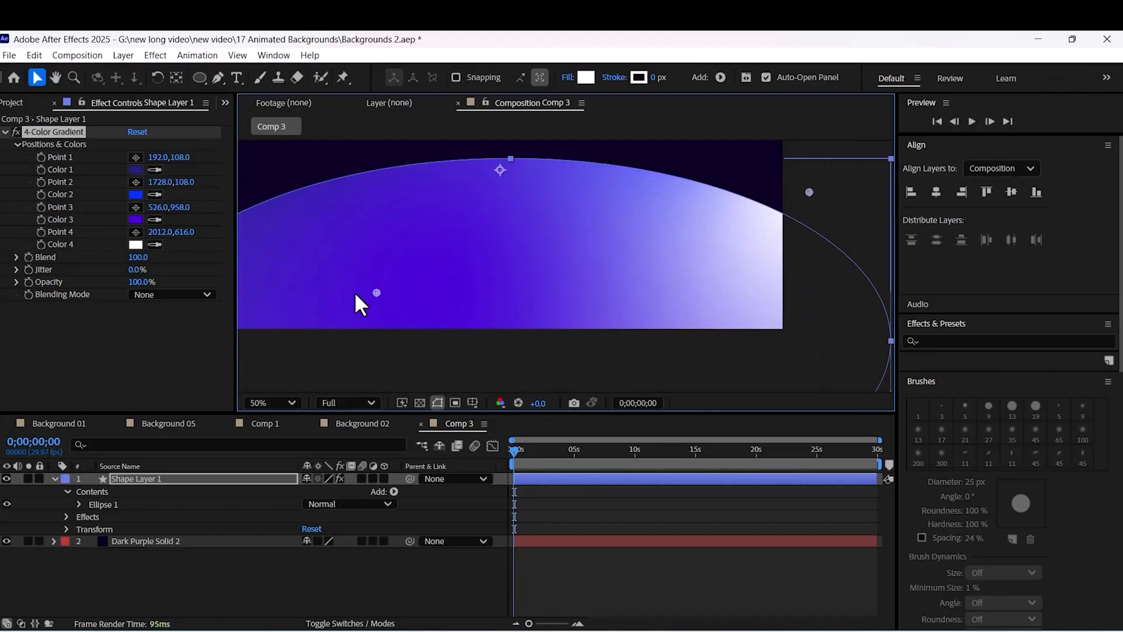
{"action": "left_click_drag", "start_coordinate": [377, 291], "coordinate": [631, 331]}
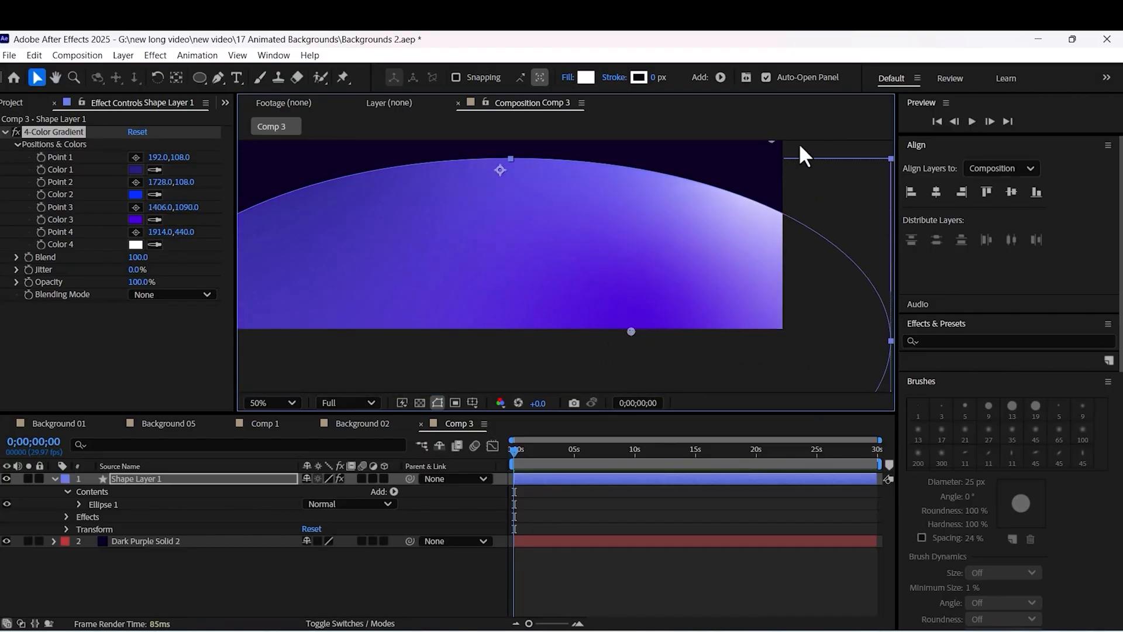
{"action": "left_click_drag", "start_coordinate": [772, 141], "coordinate": [794, 197]}
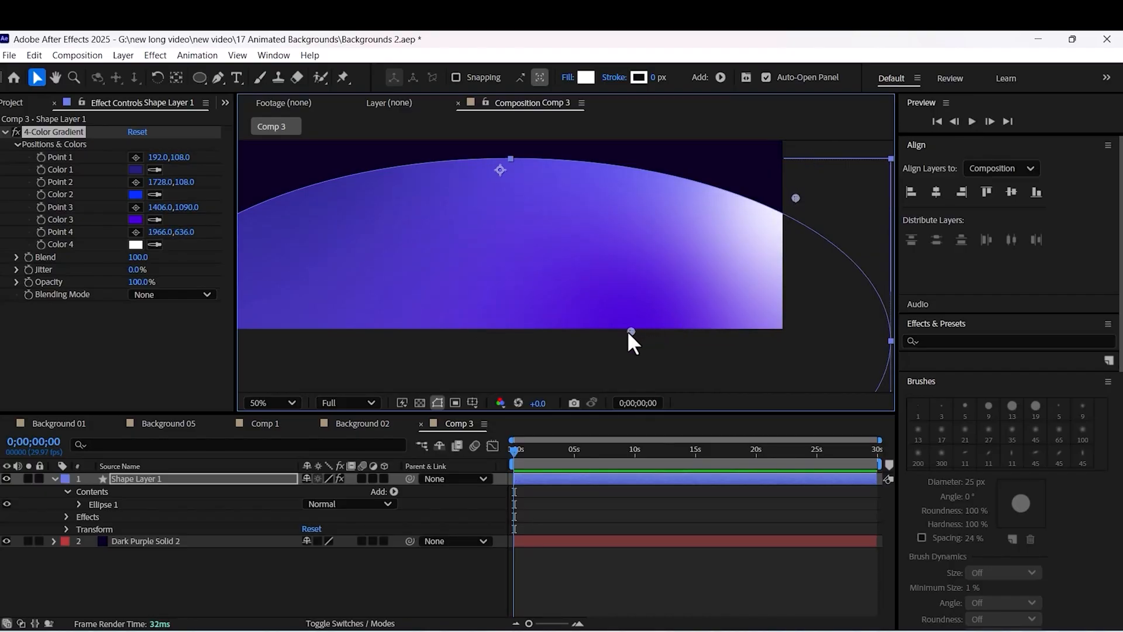
{"action": "left_click", "coordinate": [271, 402]}
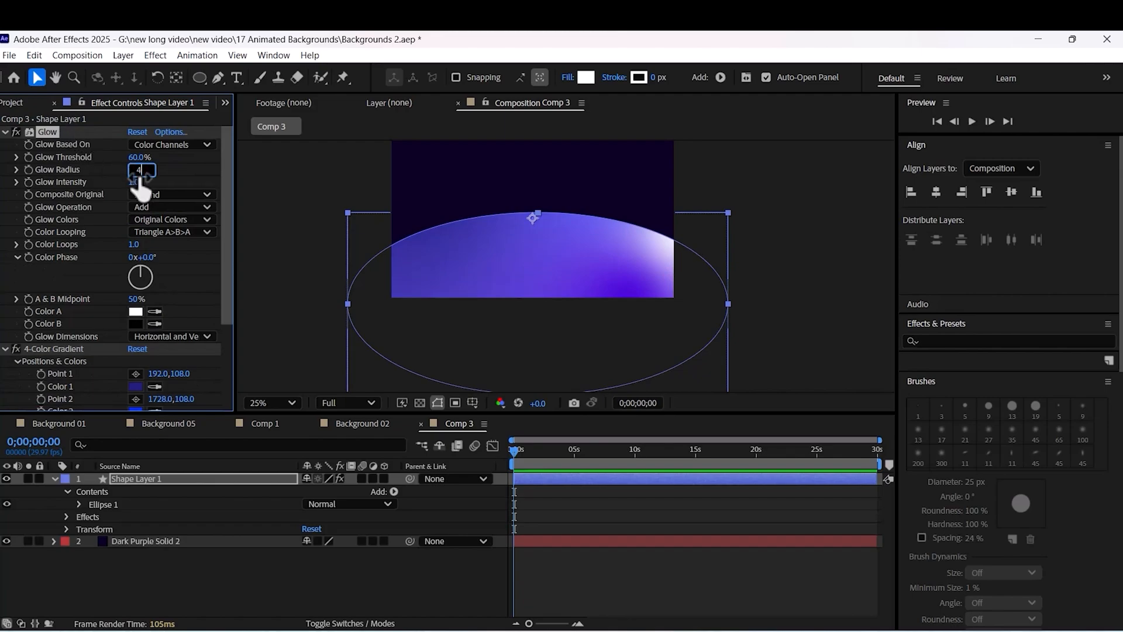
- Duplicate Shape Layer 1 and set the copy's Fill Options to None
{"action": "type", "text": "400.0"}
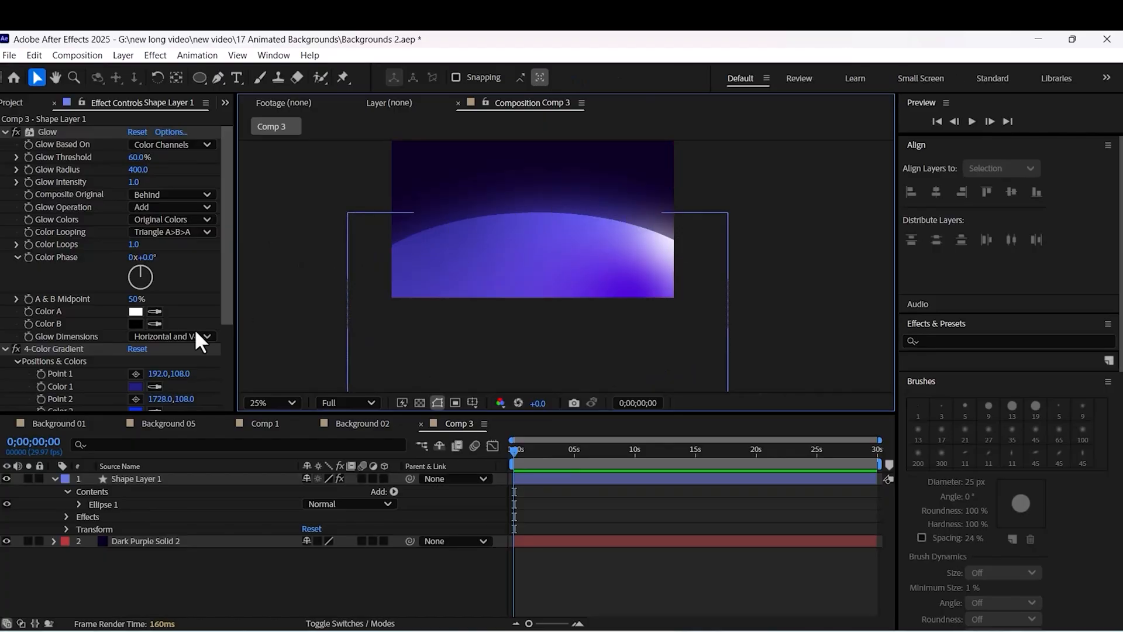
{"action": "left_click", "coordinate": [270, 402]}
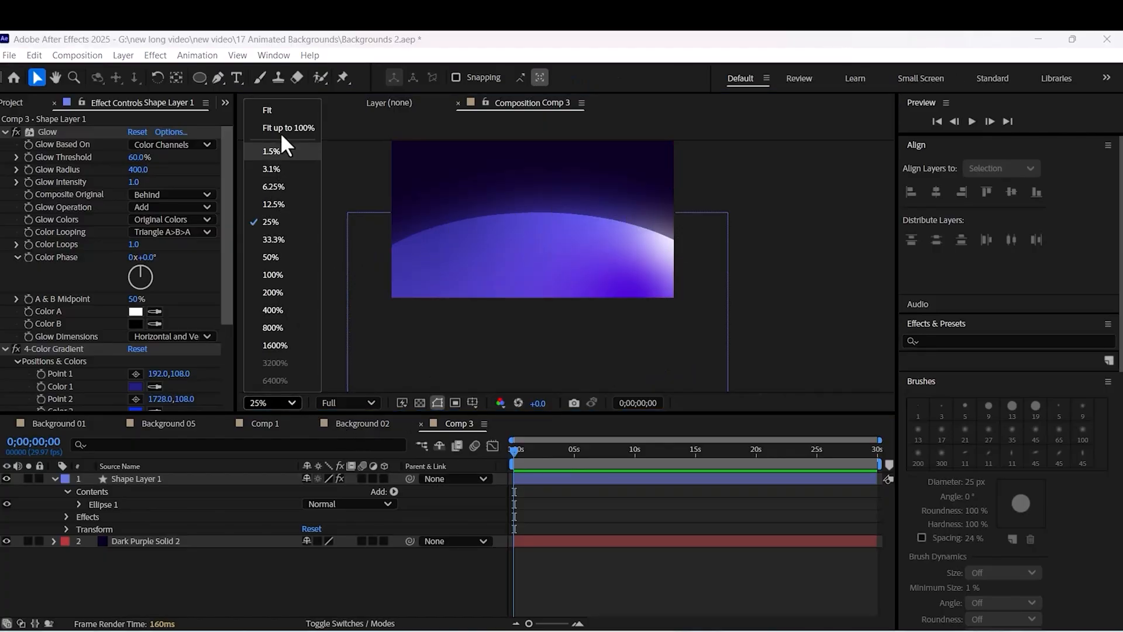
{"action": "left_click", "coordinate": [288, 128]}
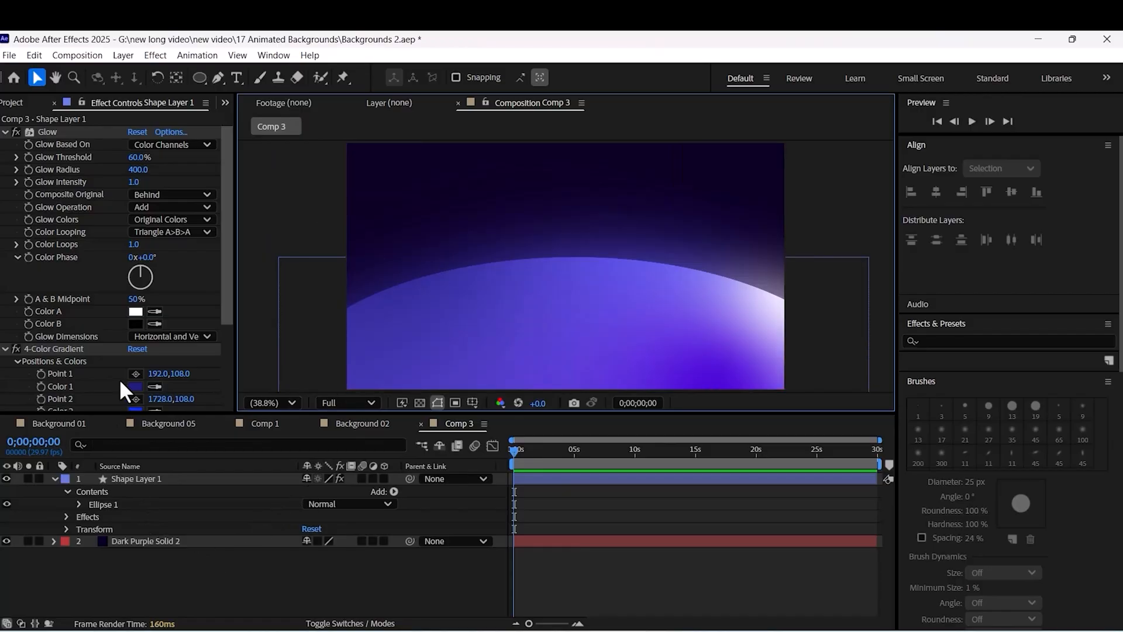
{"action": "scroll", "scroll_direction": "down", "scroll_amount": 3}
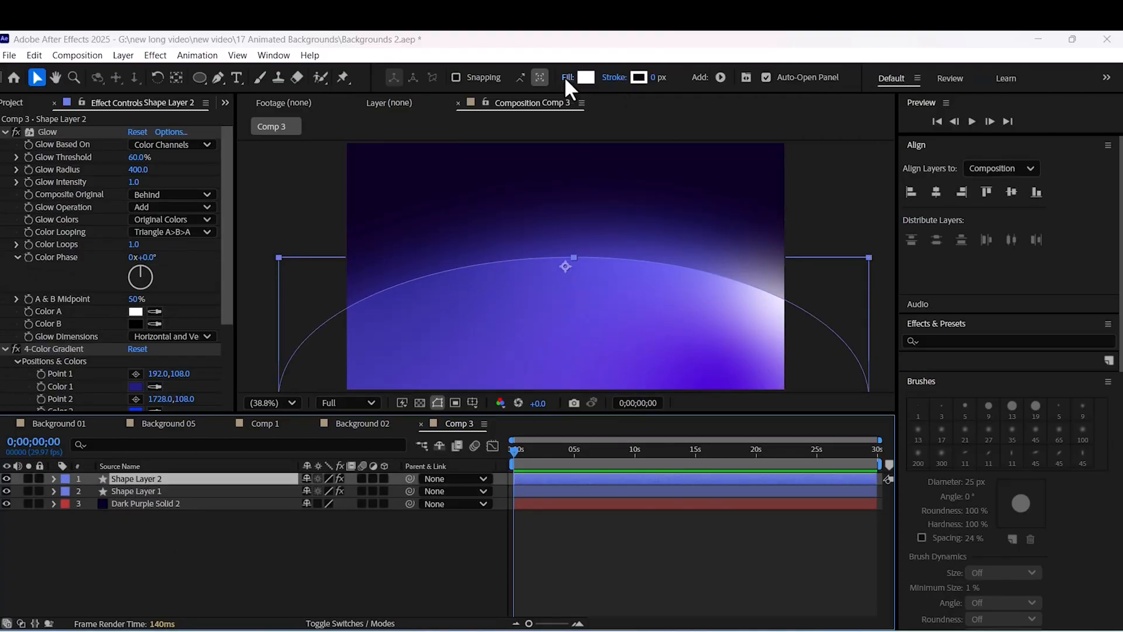
{"action": "left_click", "coordinate": [568, 77]}
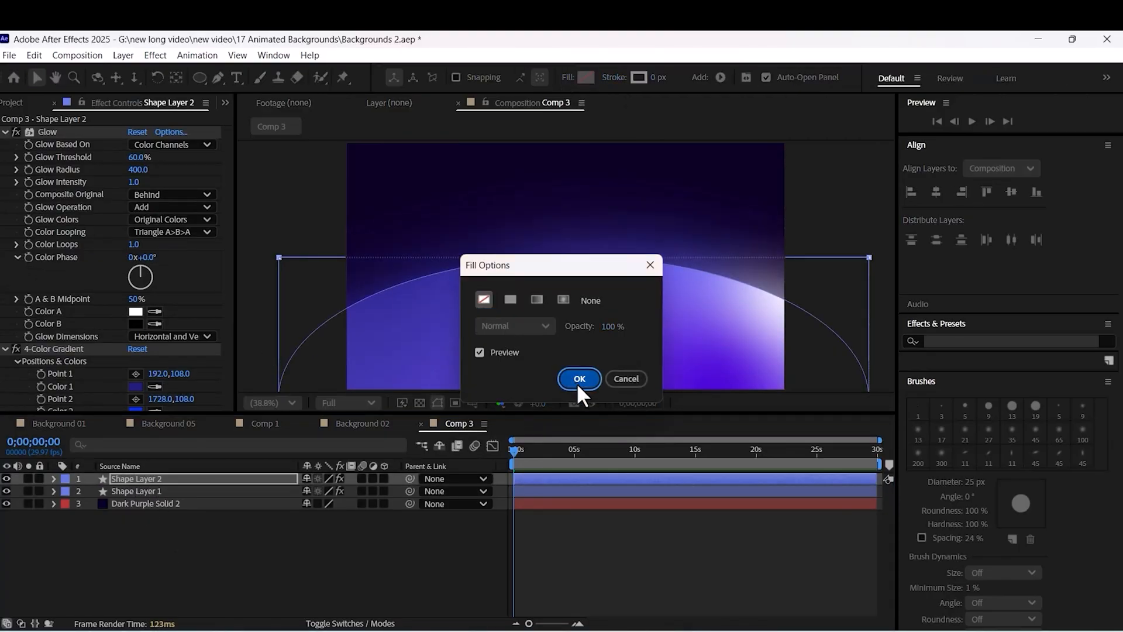
{"action": "left_click", "coordinate": [578, 378]}
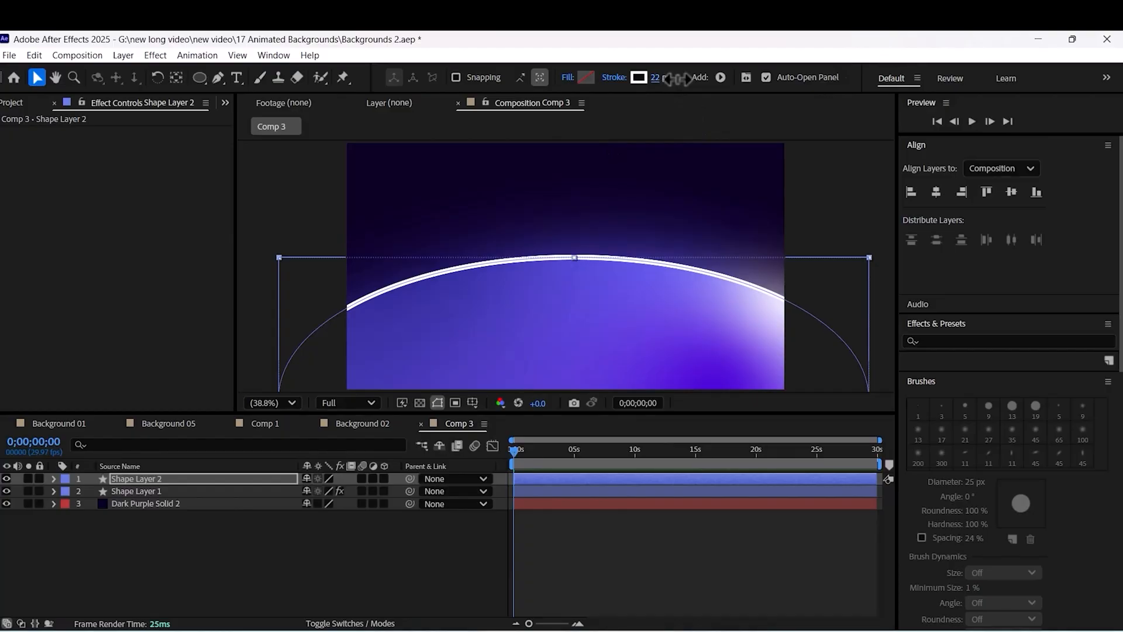
- Give the copied ellipse a solid white 22 px stroke
{"action": "left_click", "coordinate": [613, 77]}
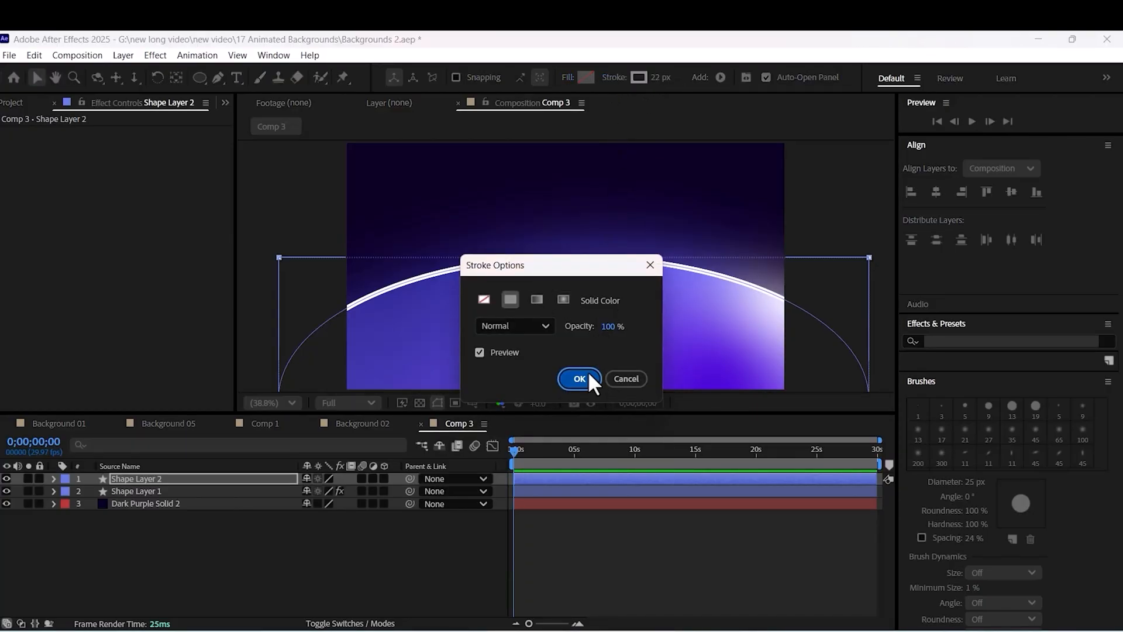
{"action": "left_click", "coordinate": [579, 378]}
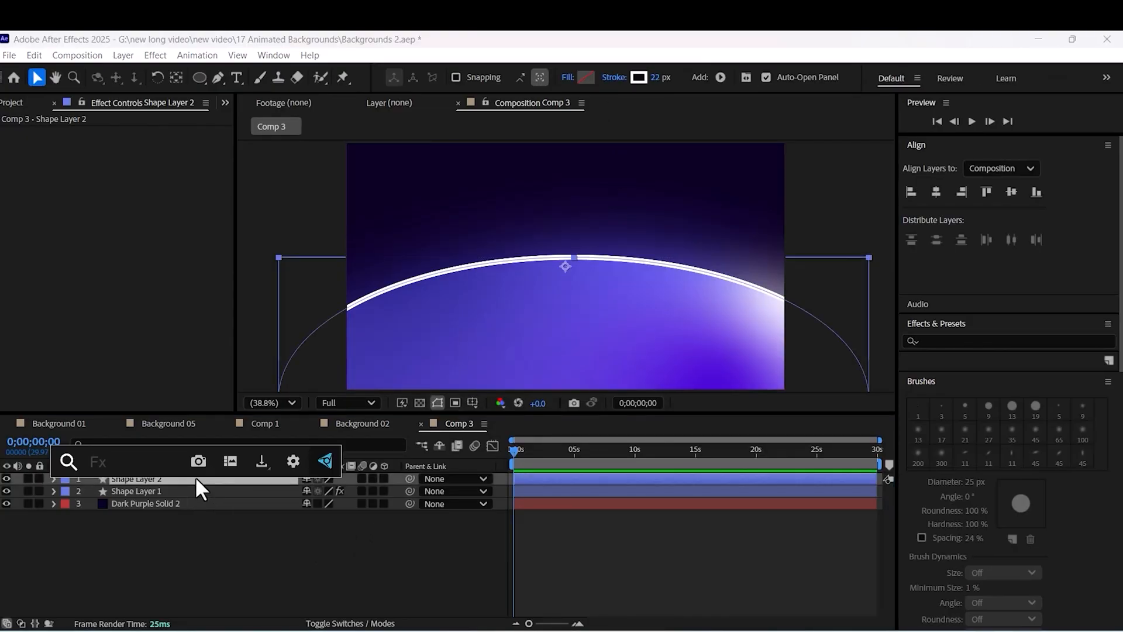
- Apply Gaussian Blur to Shape Layer 2, raise Blurriness, and disable Repeat Edge Pixels
{"action": "type", "text": "g"}
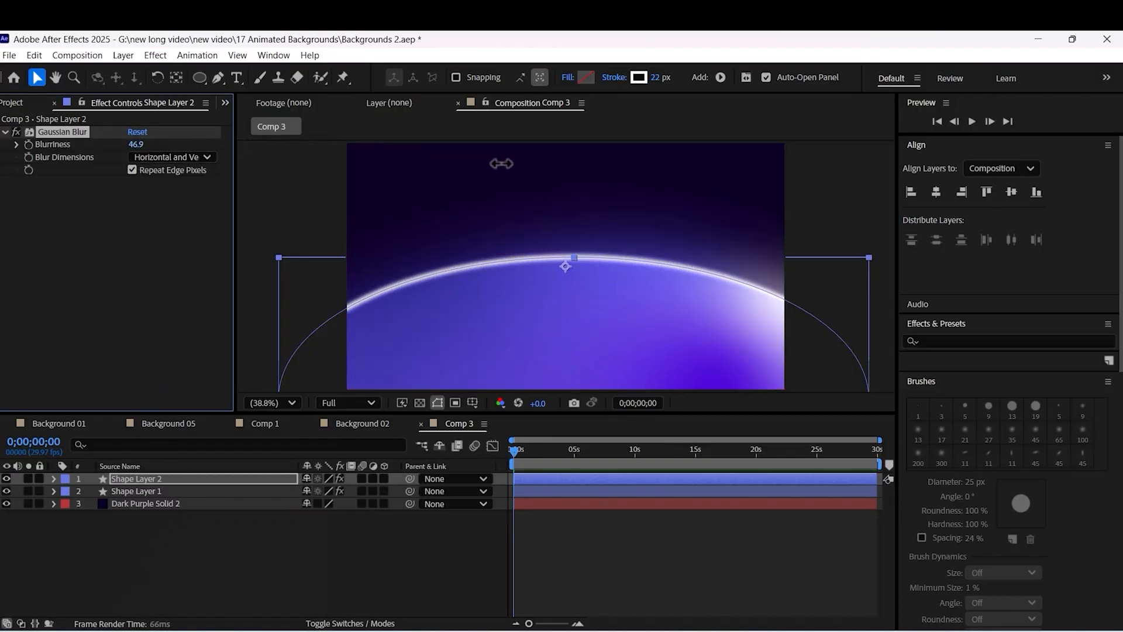
{"action": "left_click_drag", "start_coordinate": [501, 163], "coordinate": [615, 170]}
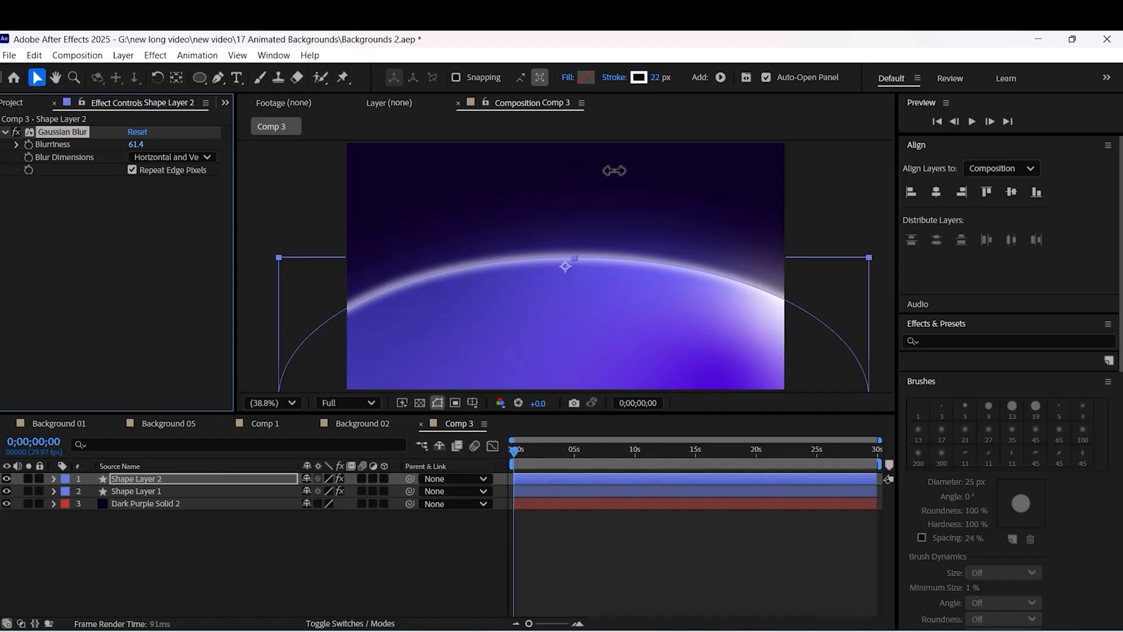
{"action": "left_click", "coordinate": [131, 170]}
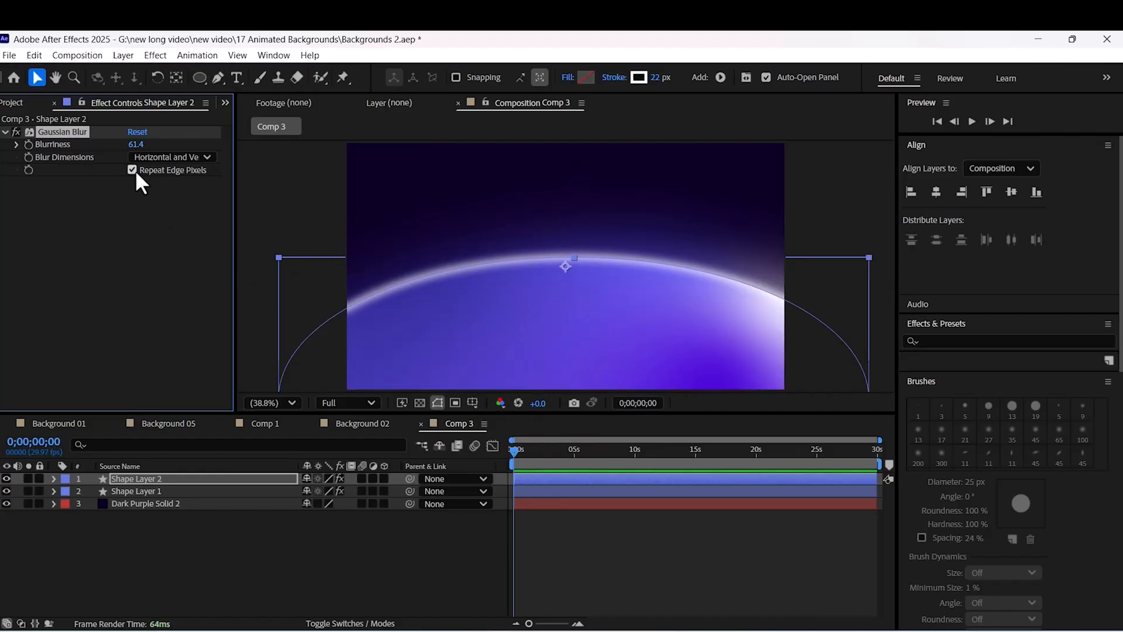
{"action": "left_click", "coordinate": [132, 169]}
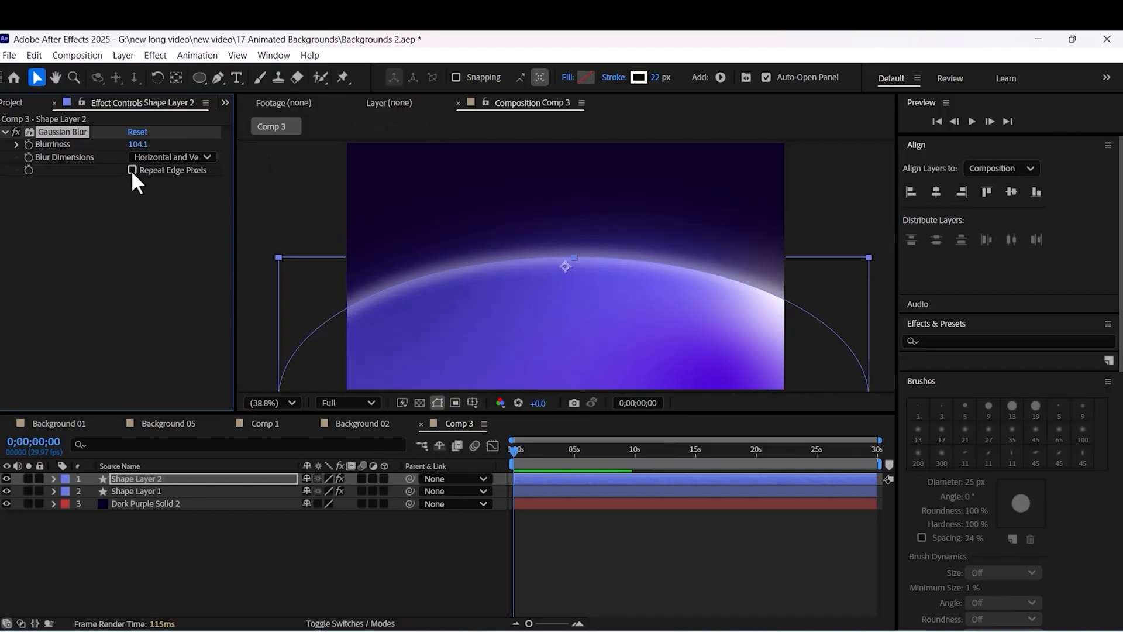
{"action": "left_click", "coordinate": [132, 170]}
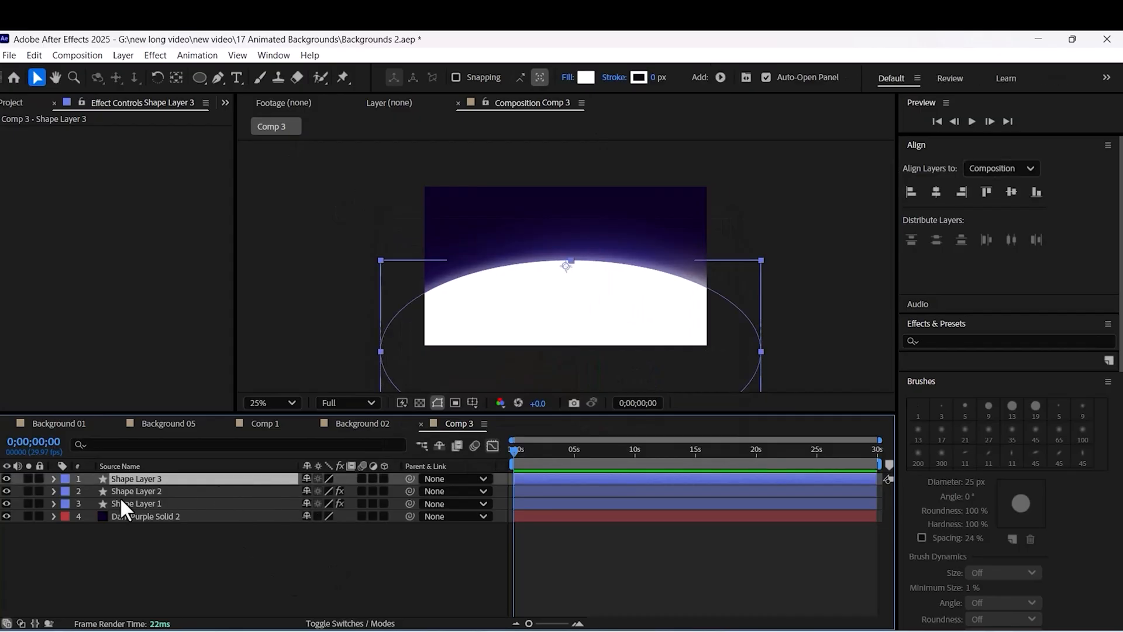
{"action": "mouse_move", "coordinate": [13, 624]}
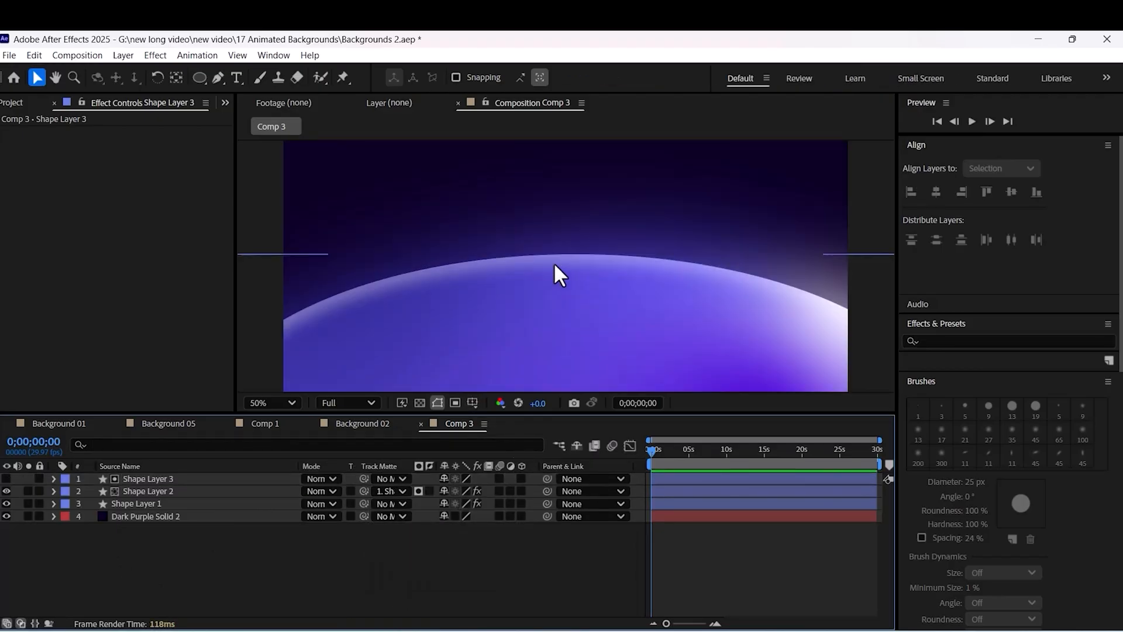
- Set Shape Layer 2's Track Matte to the new ellipse, Shape Layer 3
{"action": "left_click", "coordinate": [8, 479]}
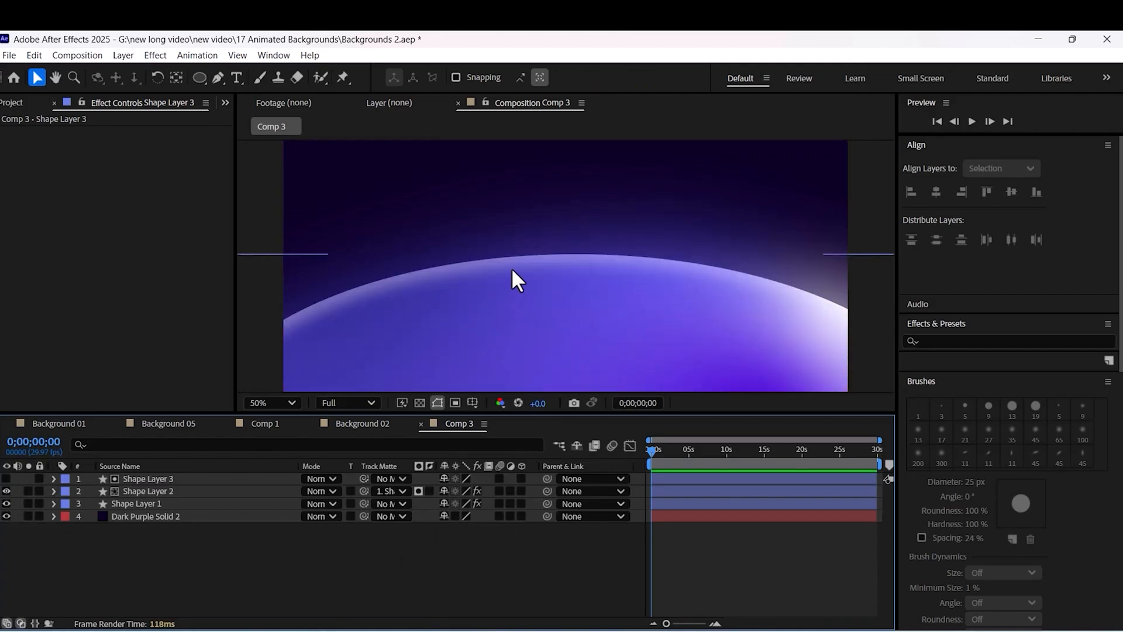
{"action": "left_click", "coordinate": [271, 403]}
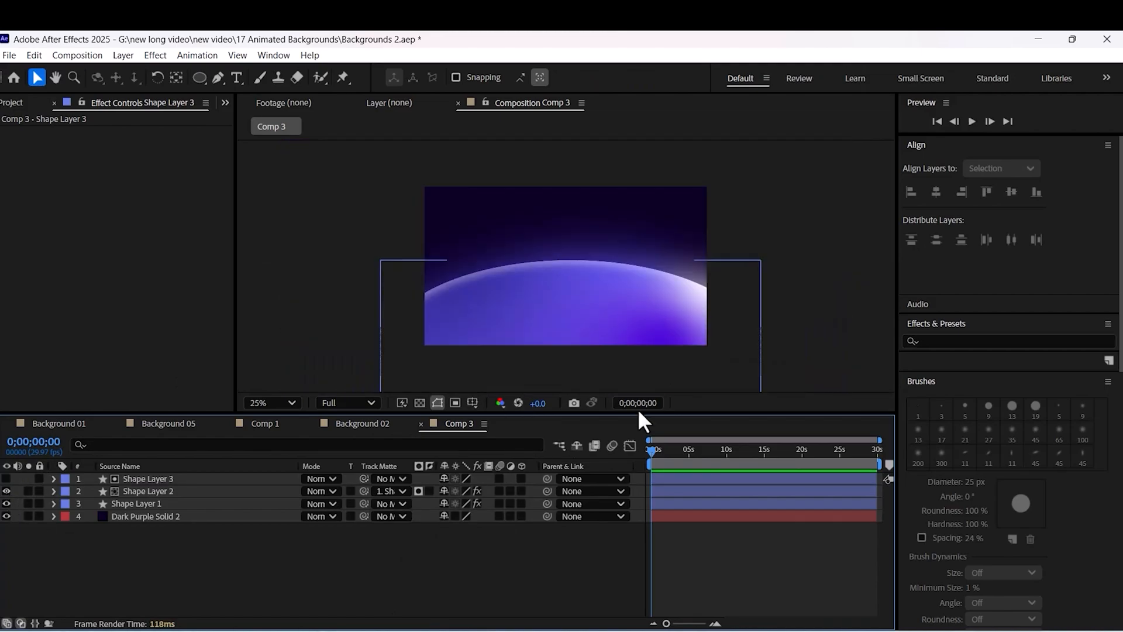
{"action": "left_click", "coordinate": [674, 449]}
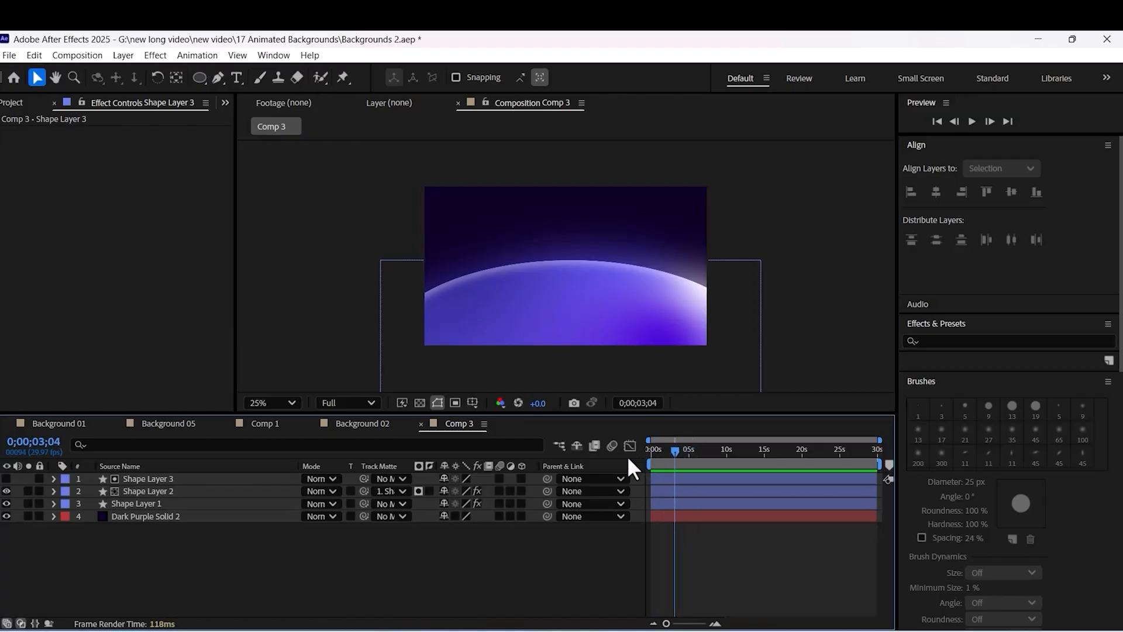
{"action": "left_click", "coordinate": [136, 503]}
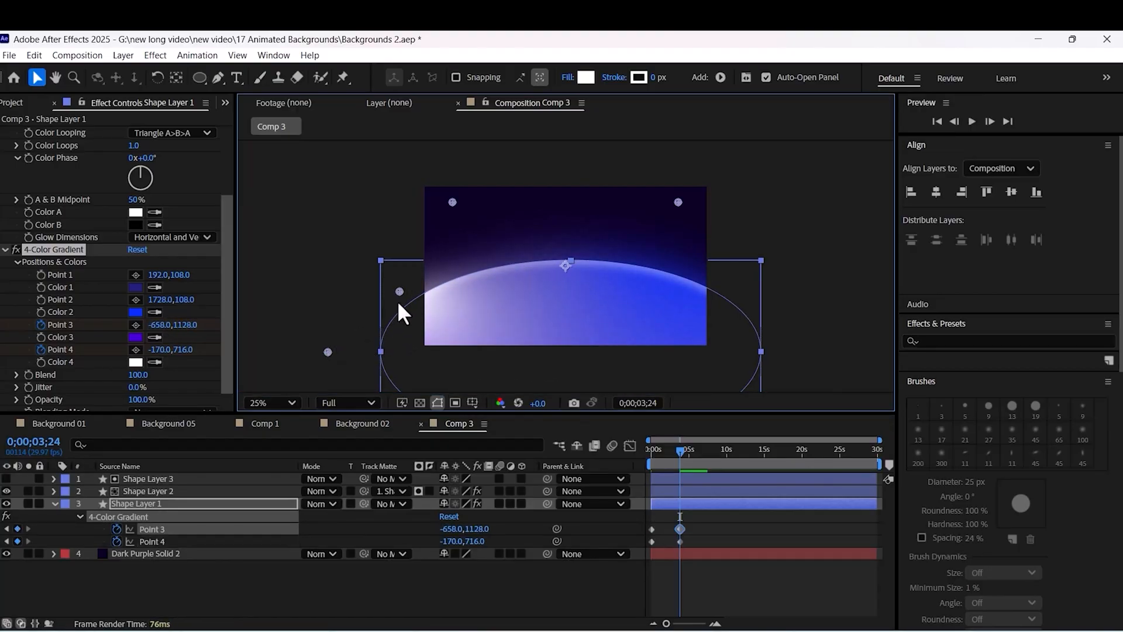
- Move gradient Points 3 and 4 at a later keyframe and select their keyframes
{"action": "left_click_drag", "start_coordinate": [399, 291], "coordinate": [337, 295]}
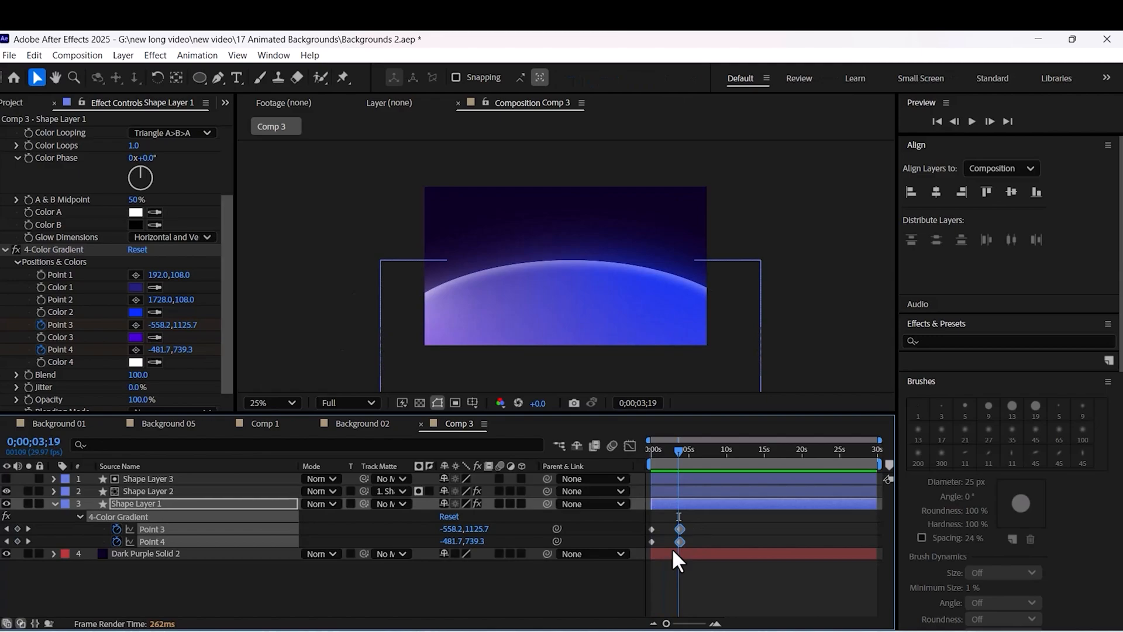
{"action": "left_click_drag", "start_coordinate": [679, 529], "coordinate": [655, 537]}
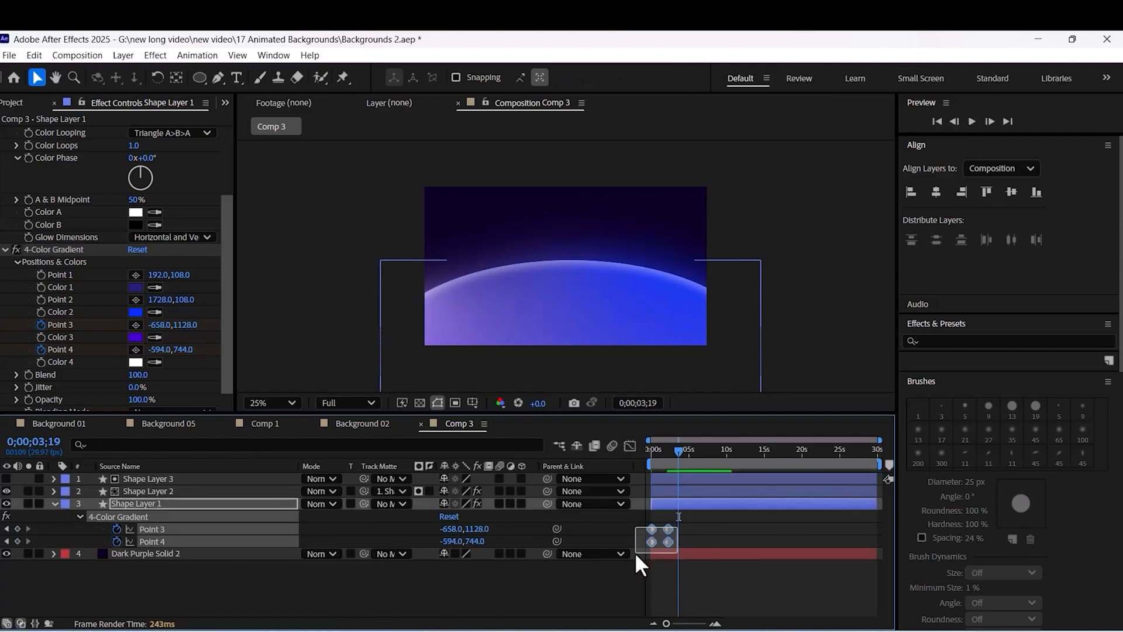
{"action": "right_click", "coordinate": [656, 539]}
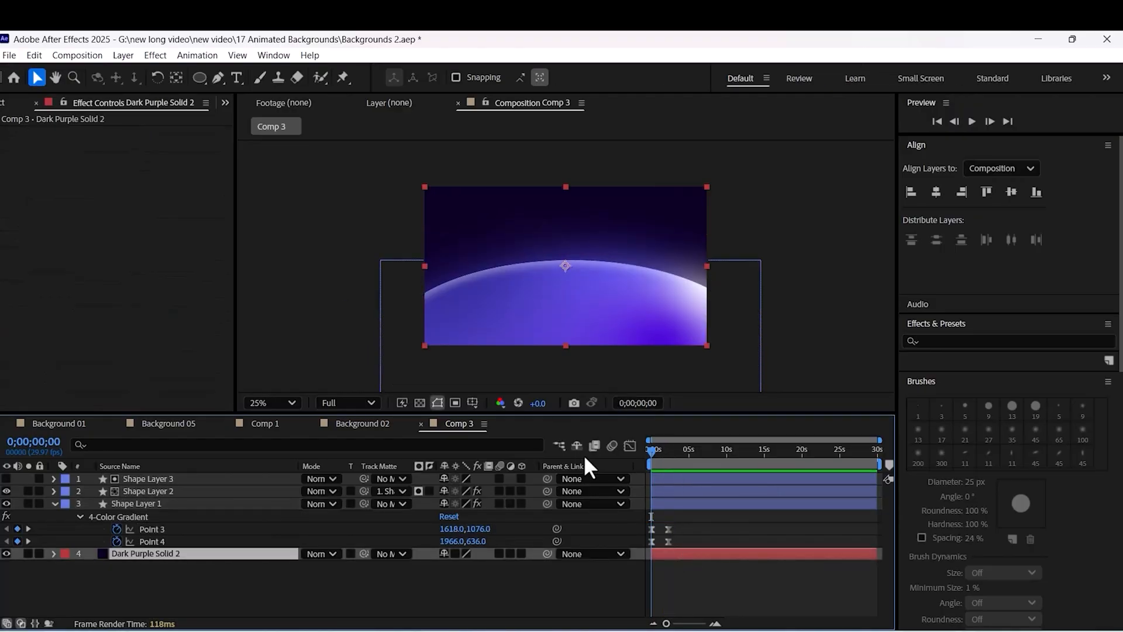
- Keyframe new positions for gradient Points 3 and 4 at 0s and 2;04
{"action": "left_click", "coordinate": [135, 503]}
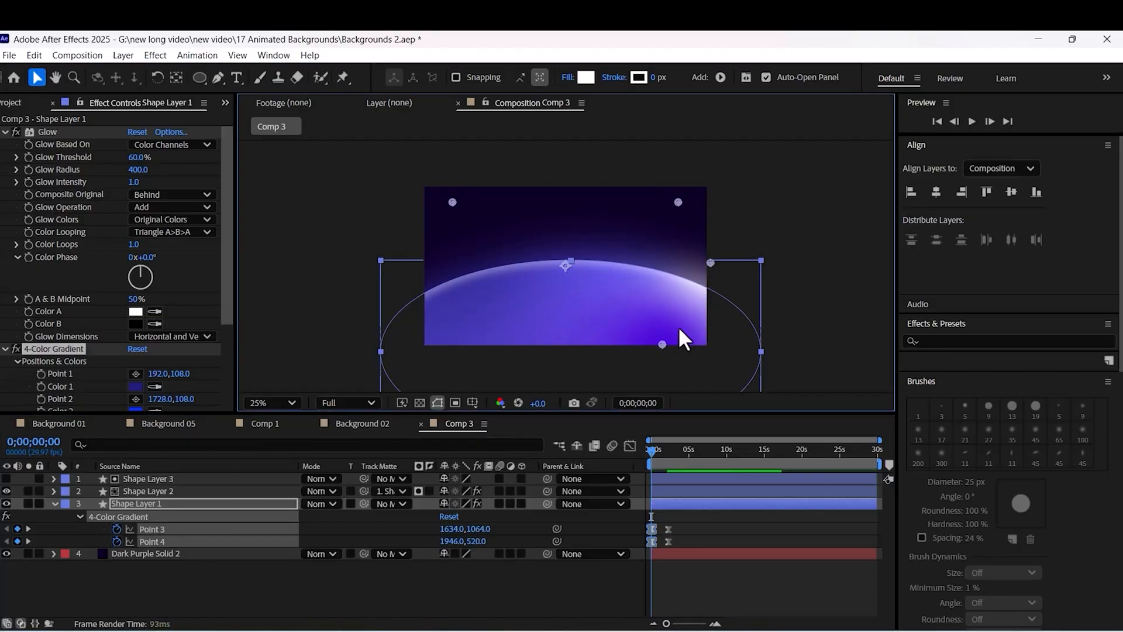
{"action": "left_click_drag", "start_coordinate": [662, 344], "coordinate": [682, 331]}
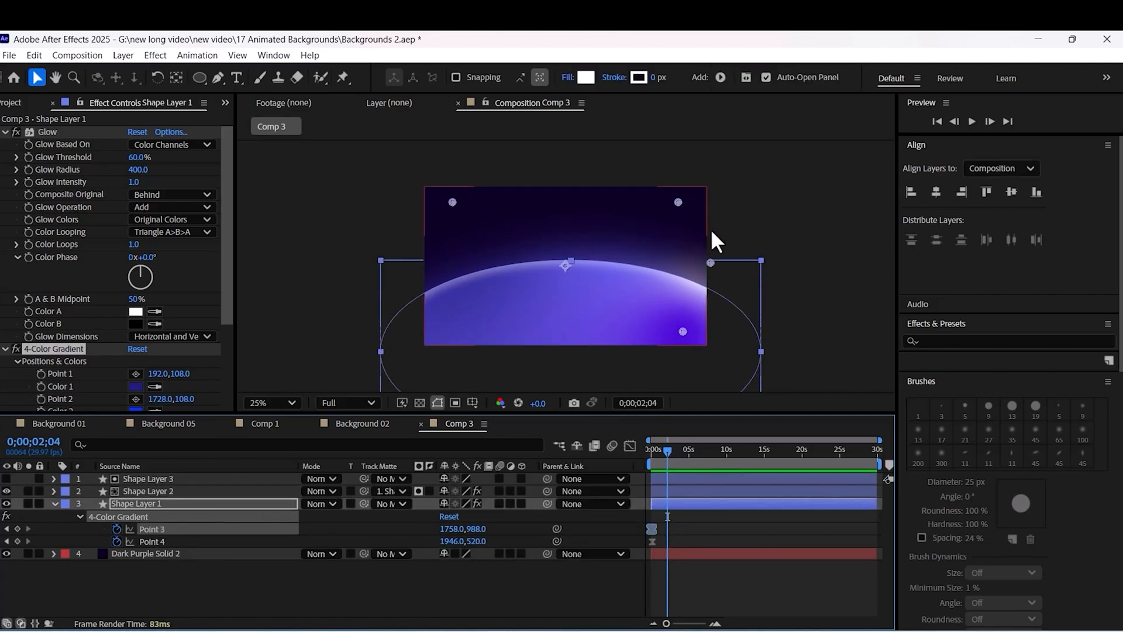
{"action": "mouse_move", "coordinate": [700, 291]}
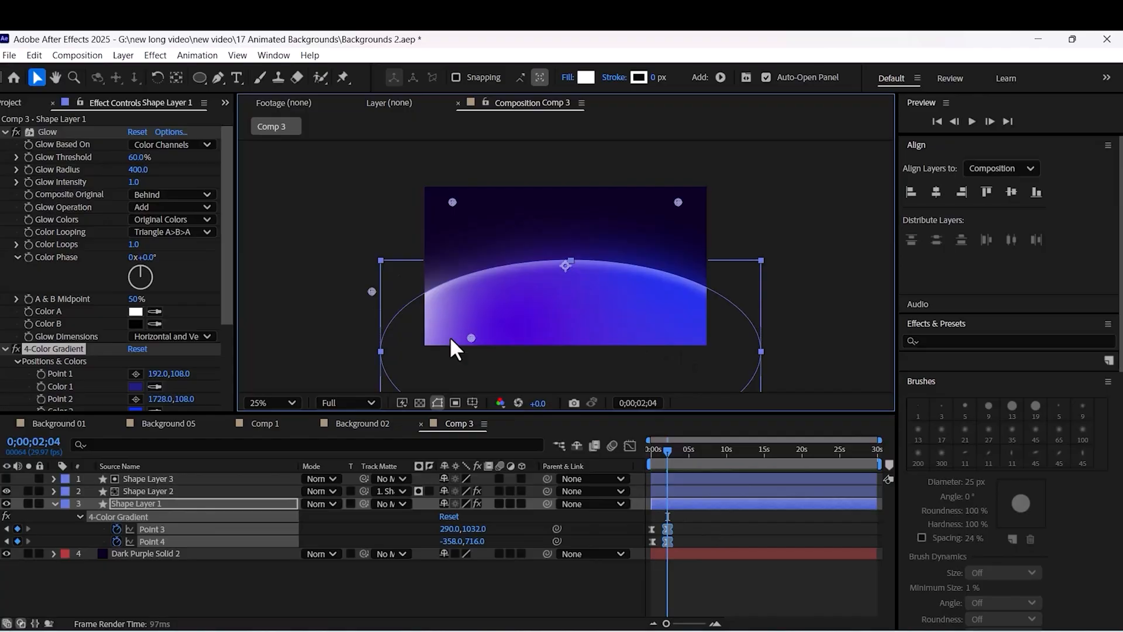
{"action": "left_click_drag", "start_coordinate": [470, 338], "coordinate": [398, 351]}
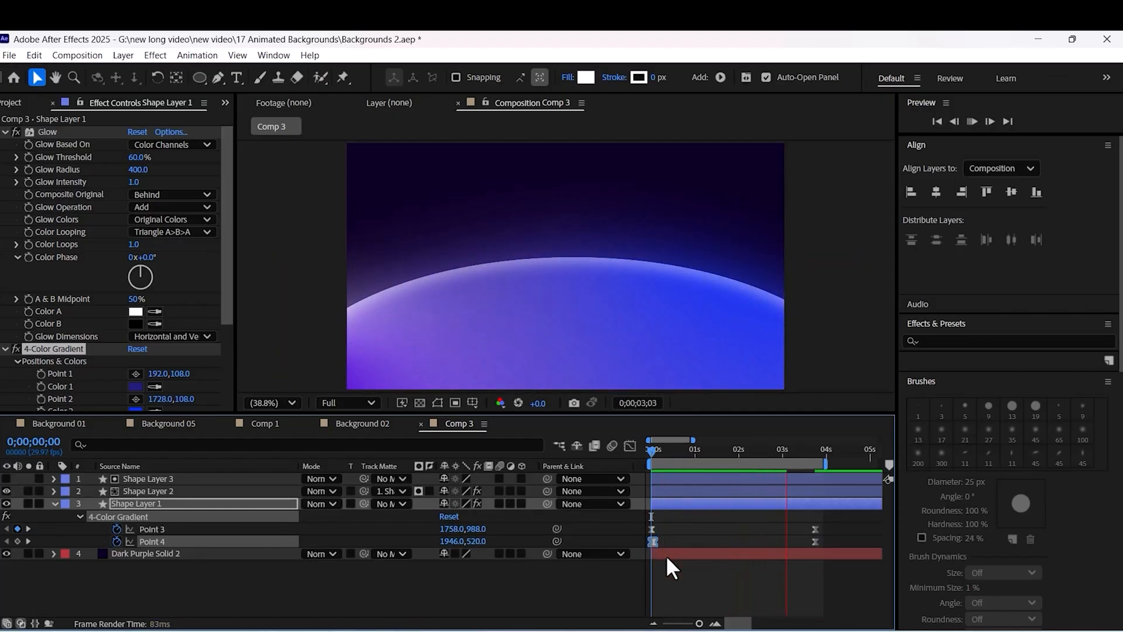
{"action": "left_click", "coordinate": [971, 121]}
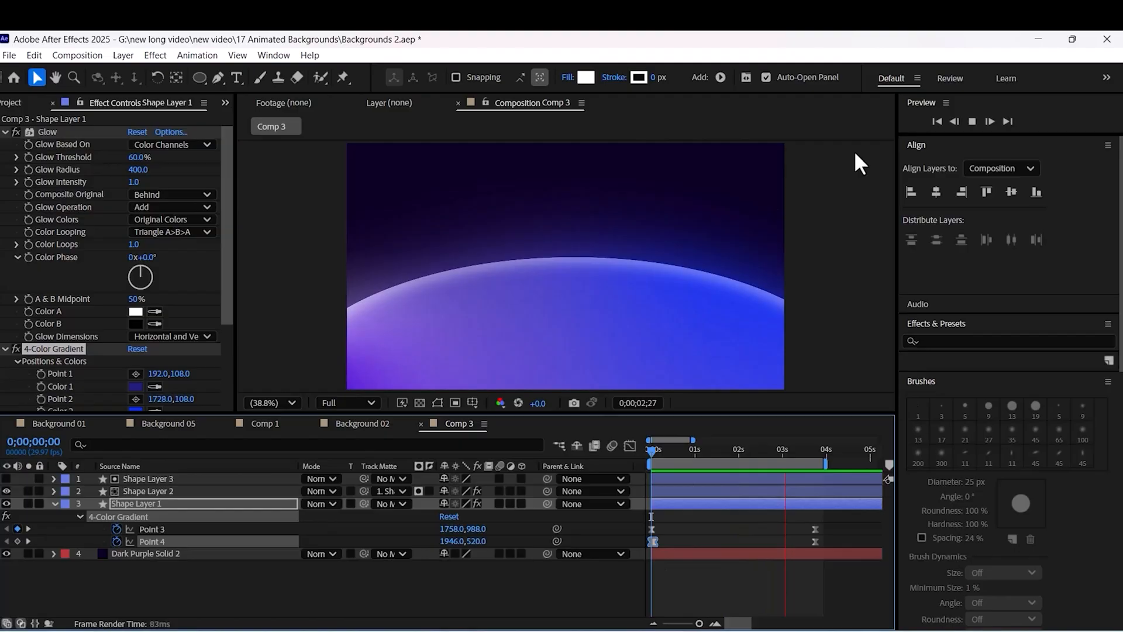